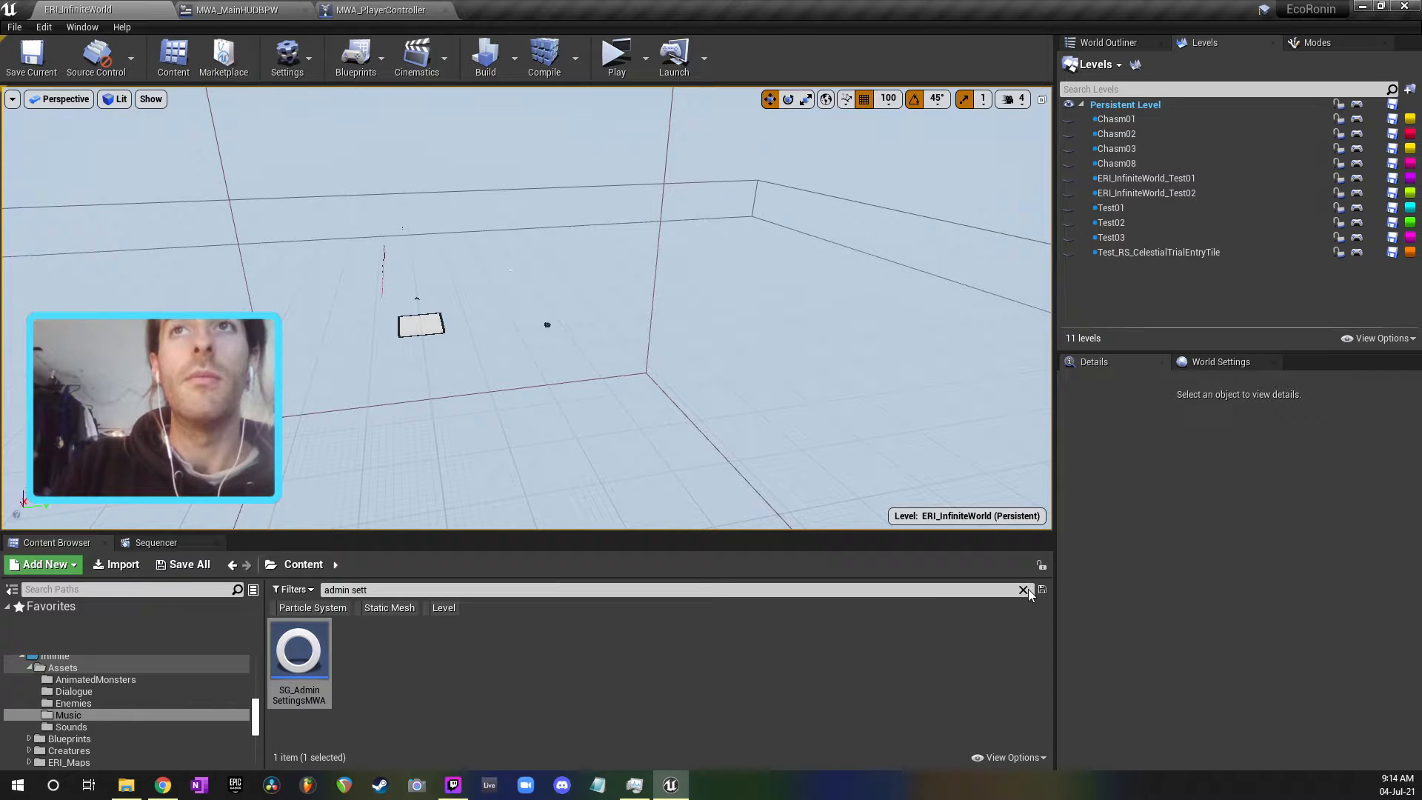
# Step: Switch via the main HUD widget to the MWA_PlayerController blueprint and close the Remove Info for Old Tiles graph
pyautogui.click(244, 11)
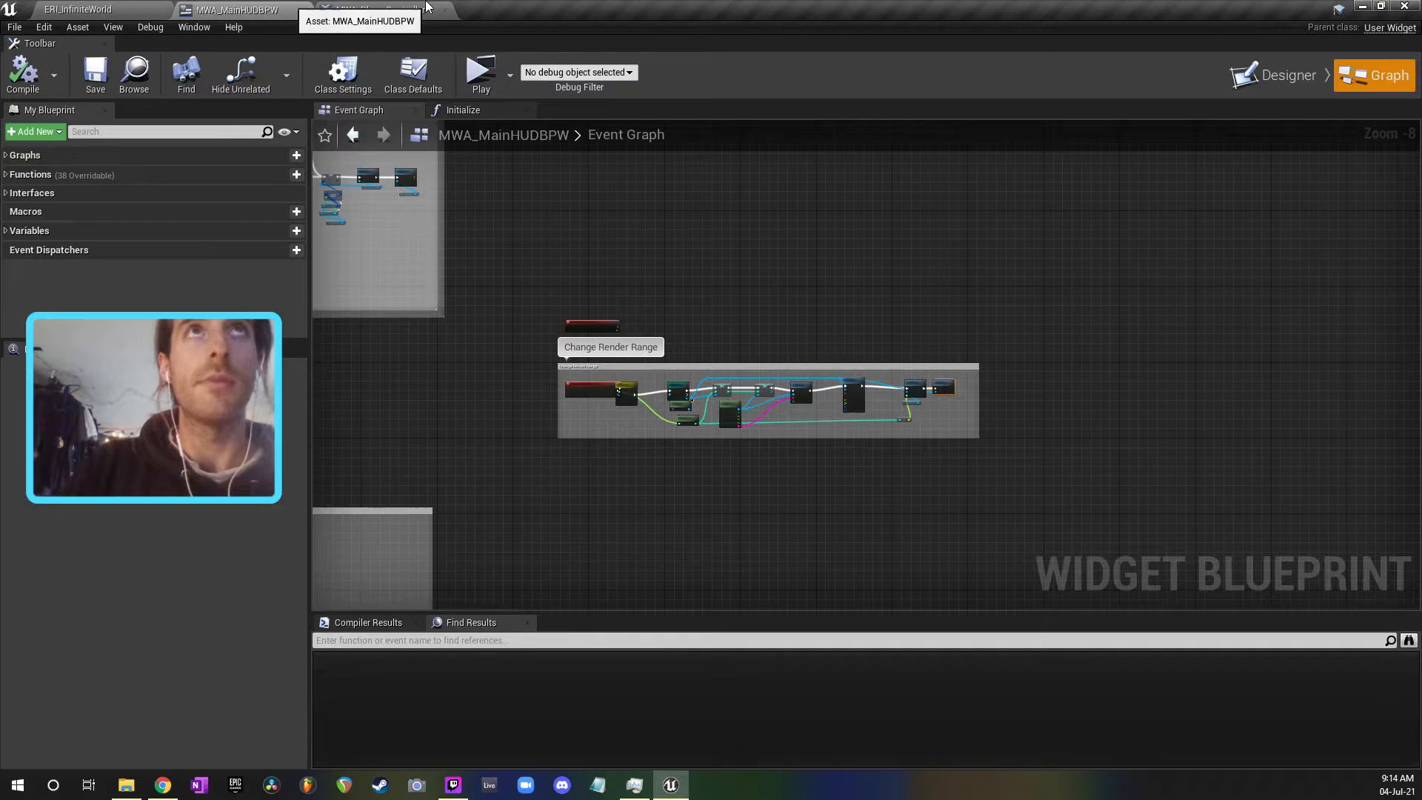
pyautogui.click(392, 9)
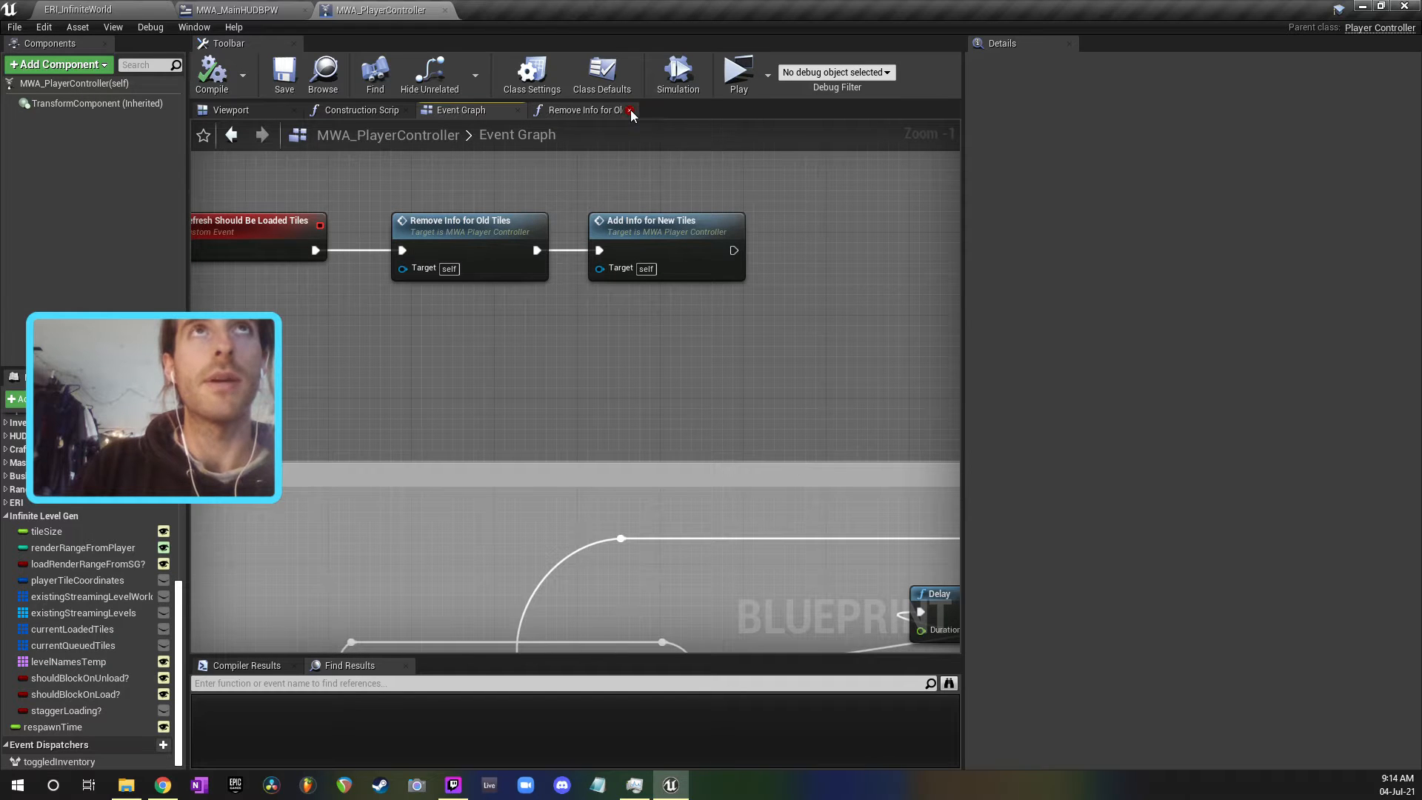
pyautogui.click(631, 109)
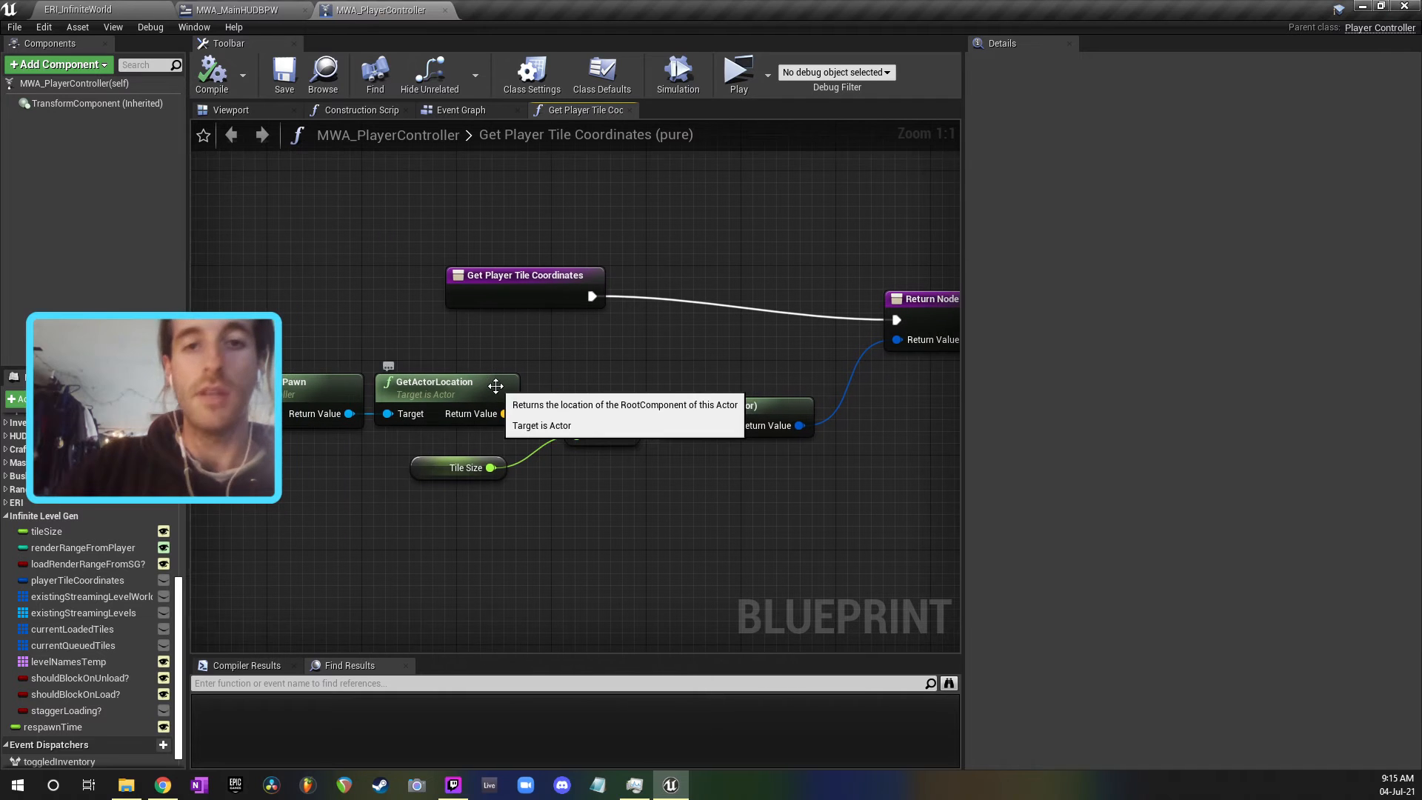
# Step: Inspect the Tile Size getter's details, a float defaulting to 10000
pyautogui.click(465, 467)
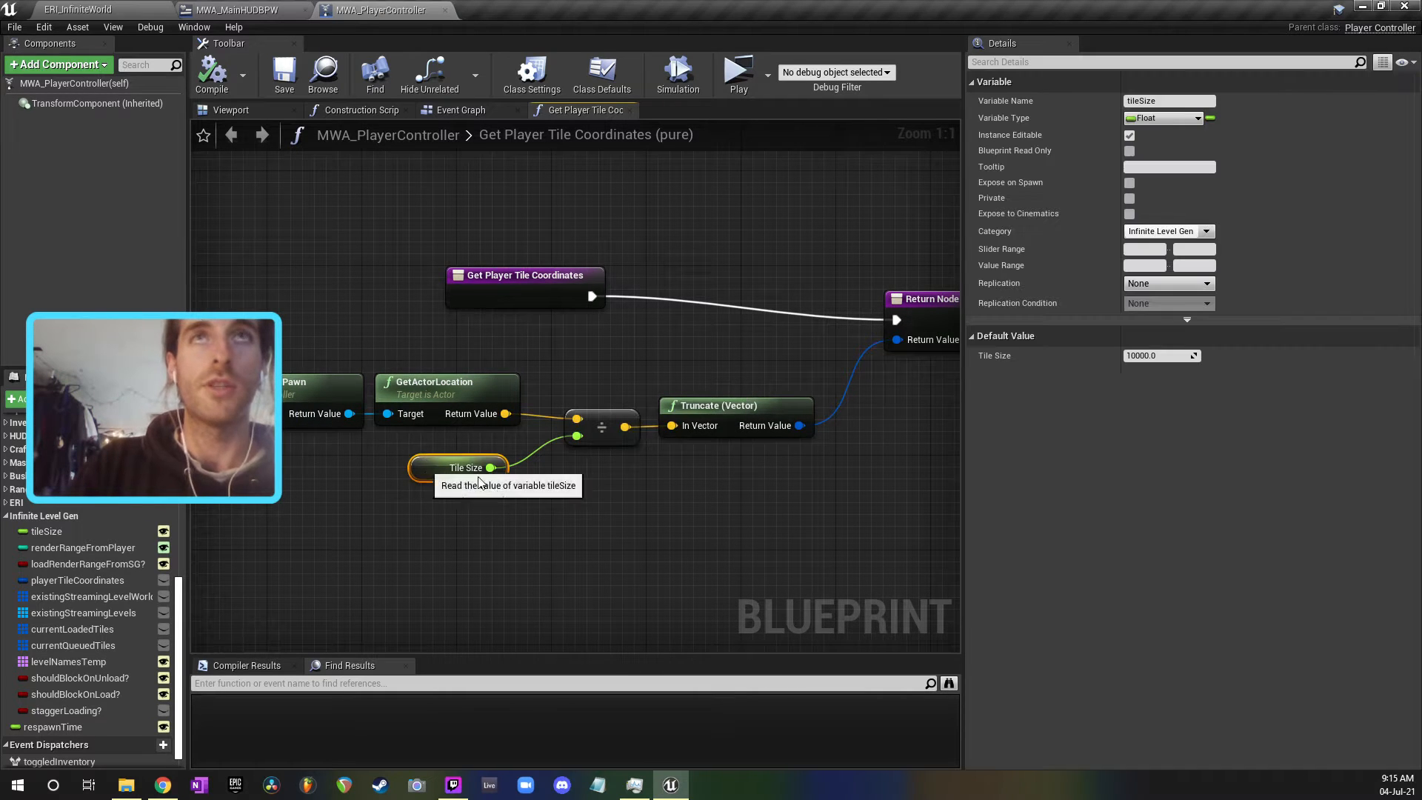
pyautogui.moveTo(650, 202)
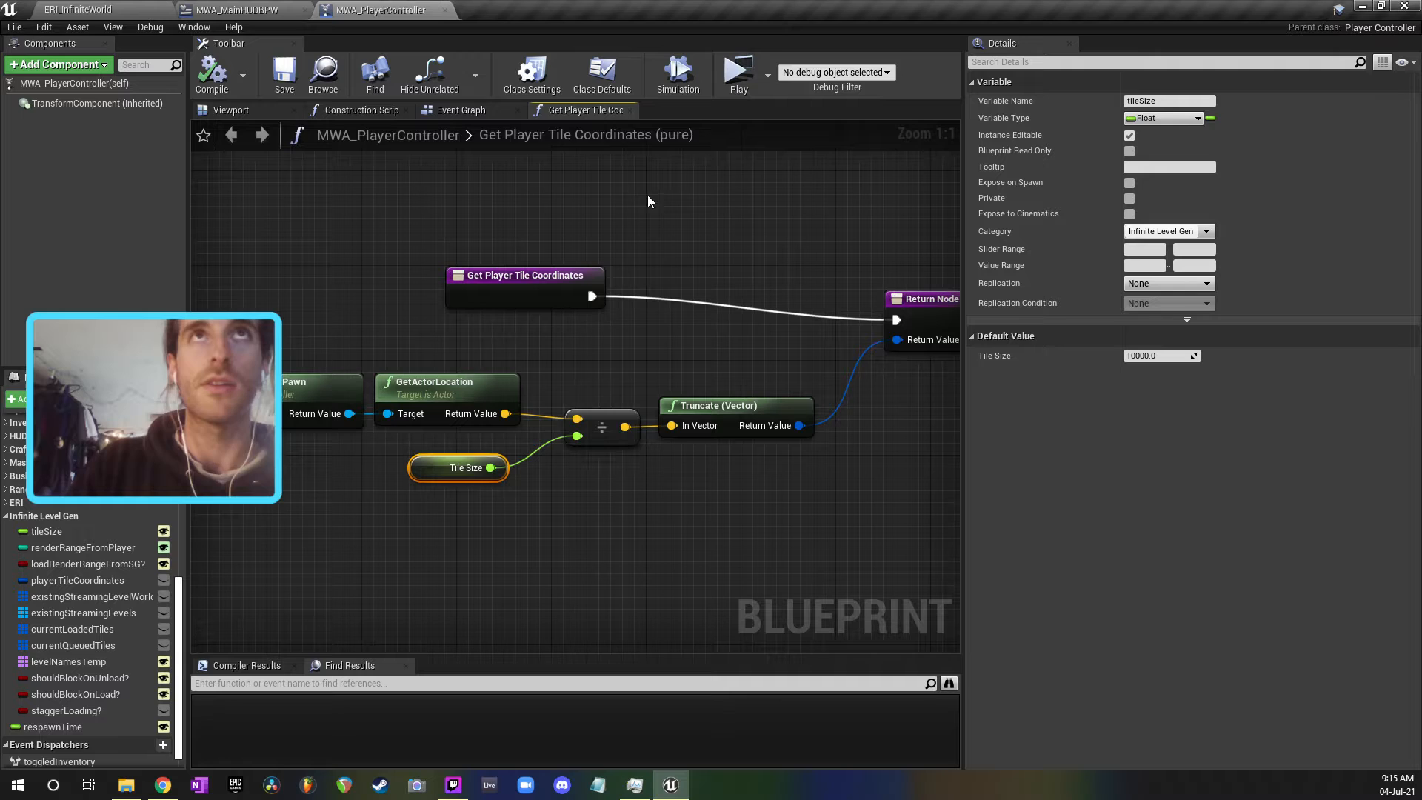
pyautogui.moveTo(460, 110)
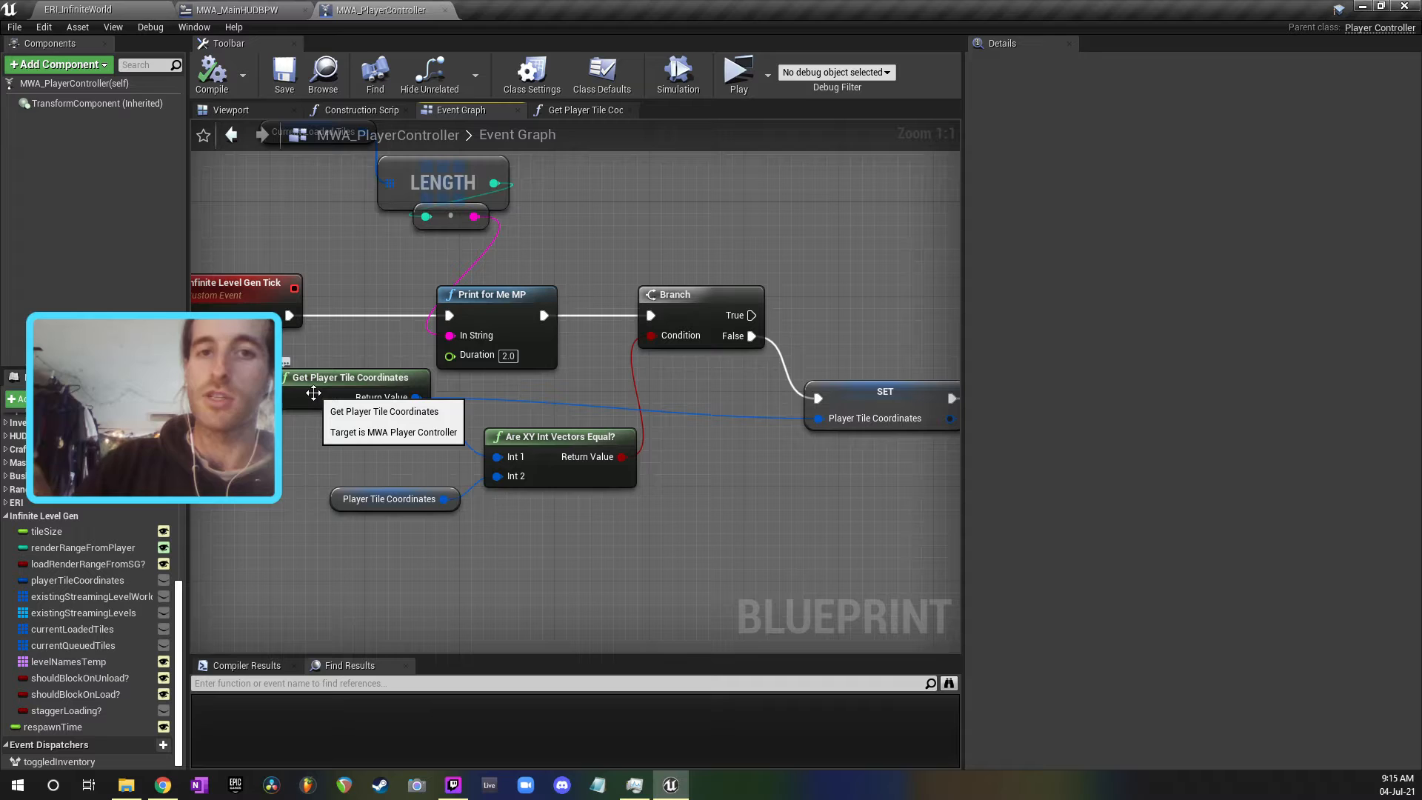
pyautogui.moveTo(852, 386)
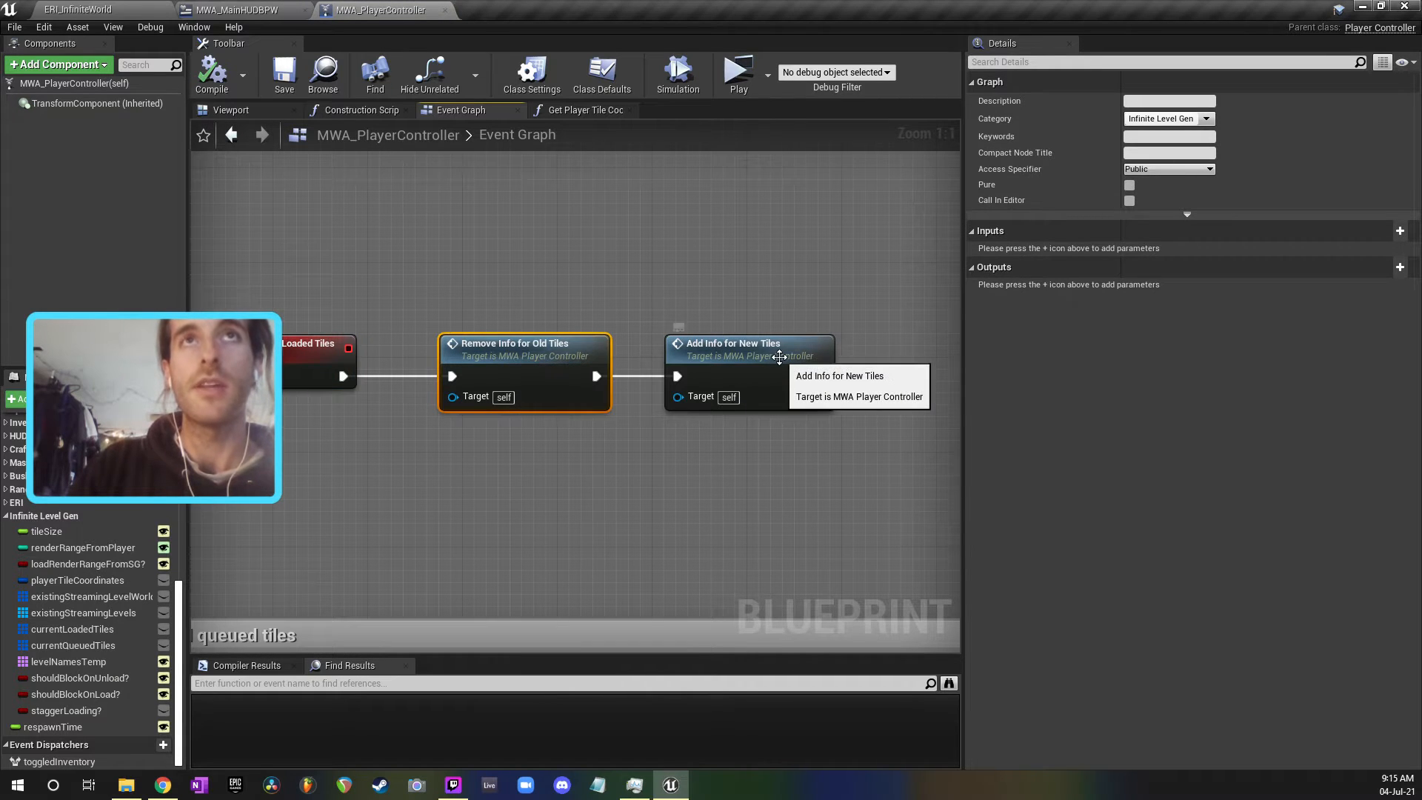
# Step: Enter Add Info for New Tiles and from it the Create New Level Instance for Coordinates function
pyautogui.doubleClick(734, 343)
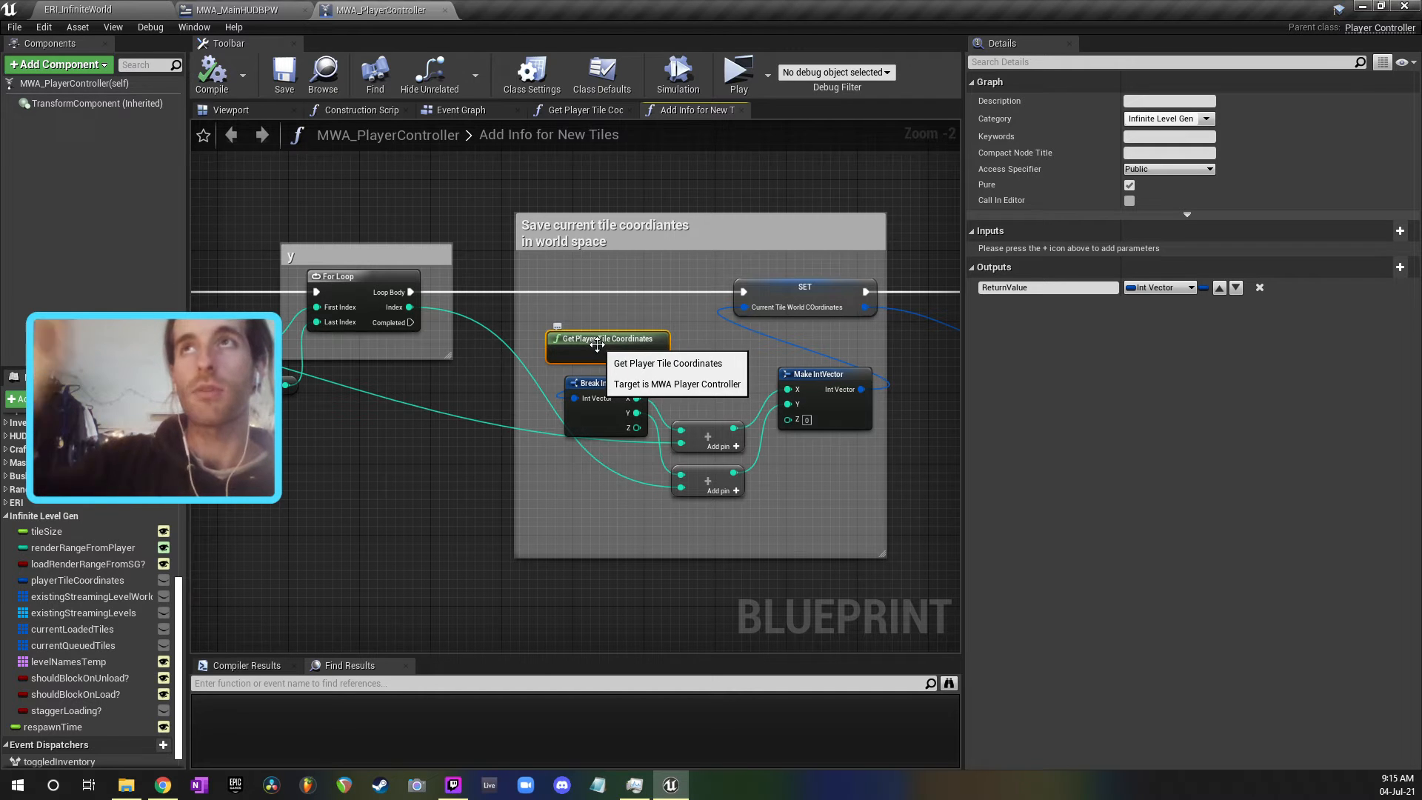
pyautogui.moveTo(352, 468)
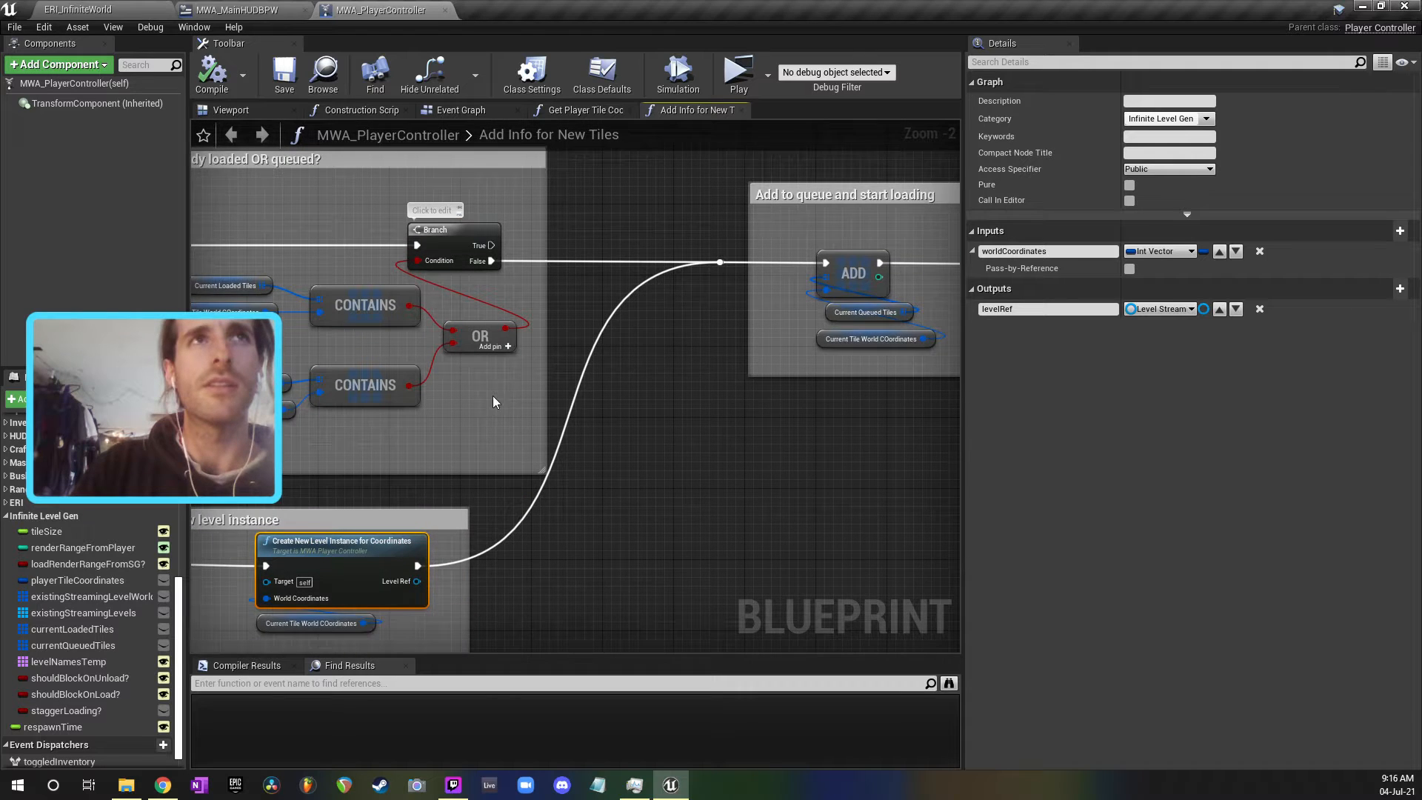
pyautogui.moveTo(494, 401); pyautogui.dragTo(625, 379)
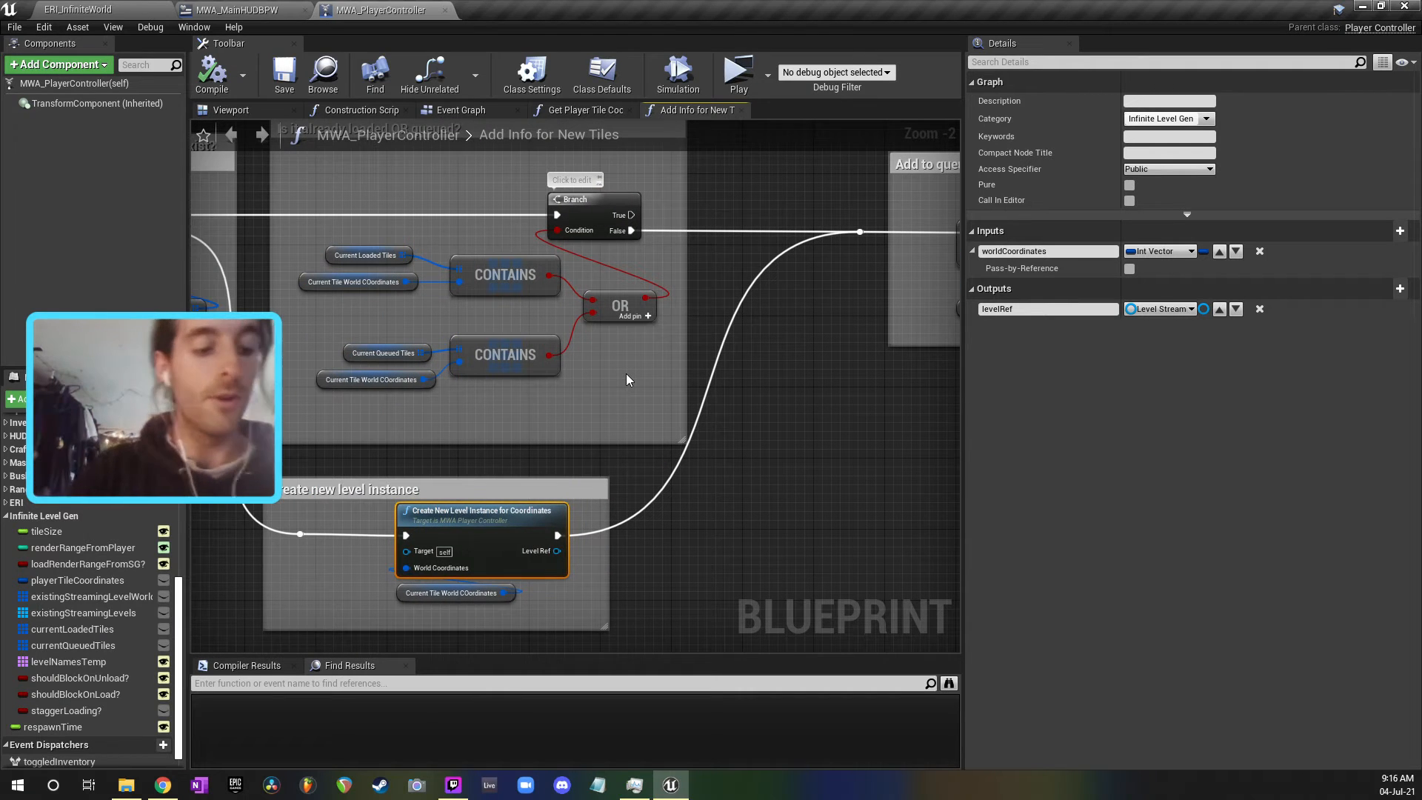
pyautogui.moveTo(634, 415)
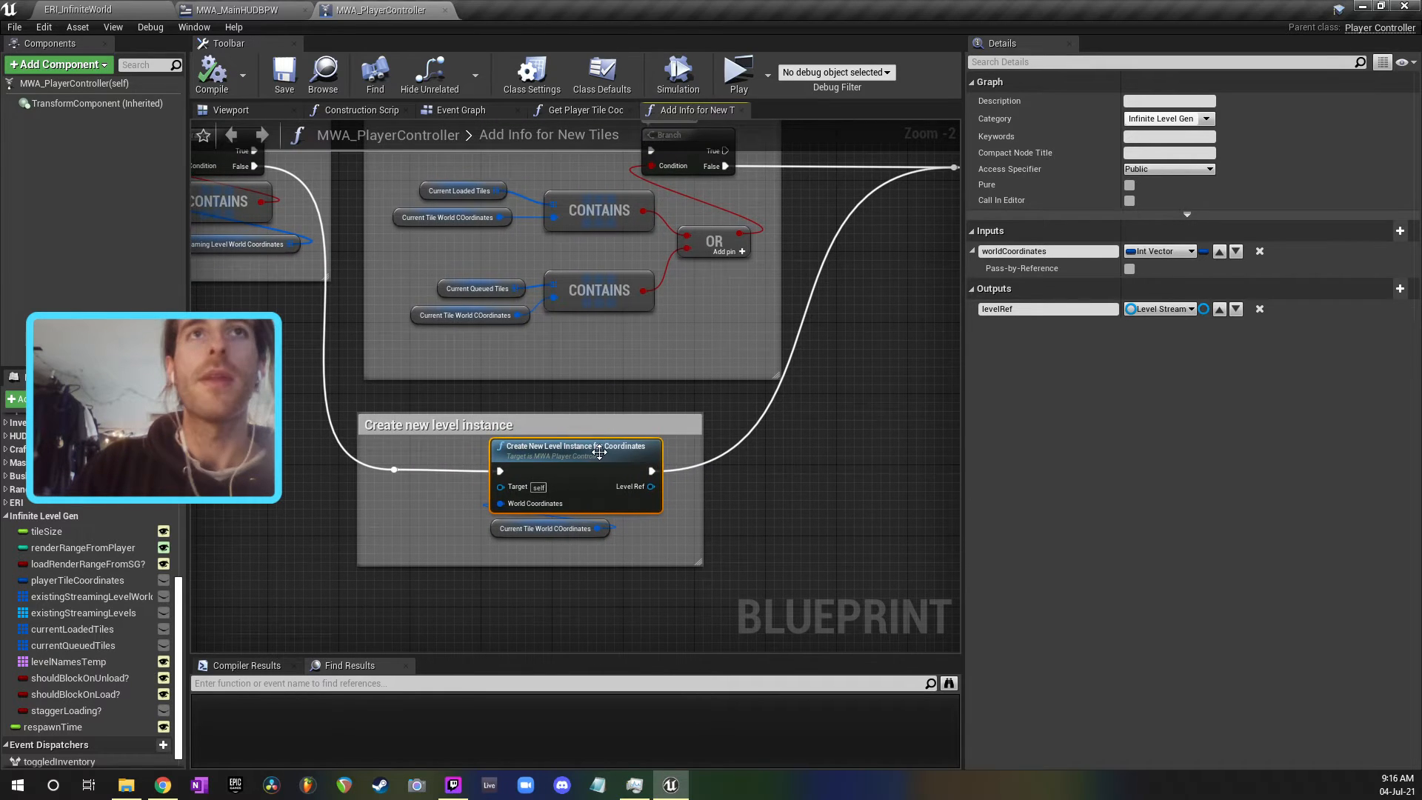
pyautogui.doubleClick(574, 446)
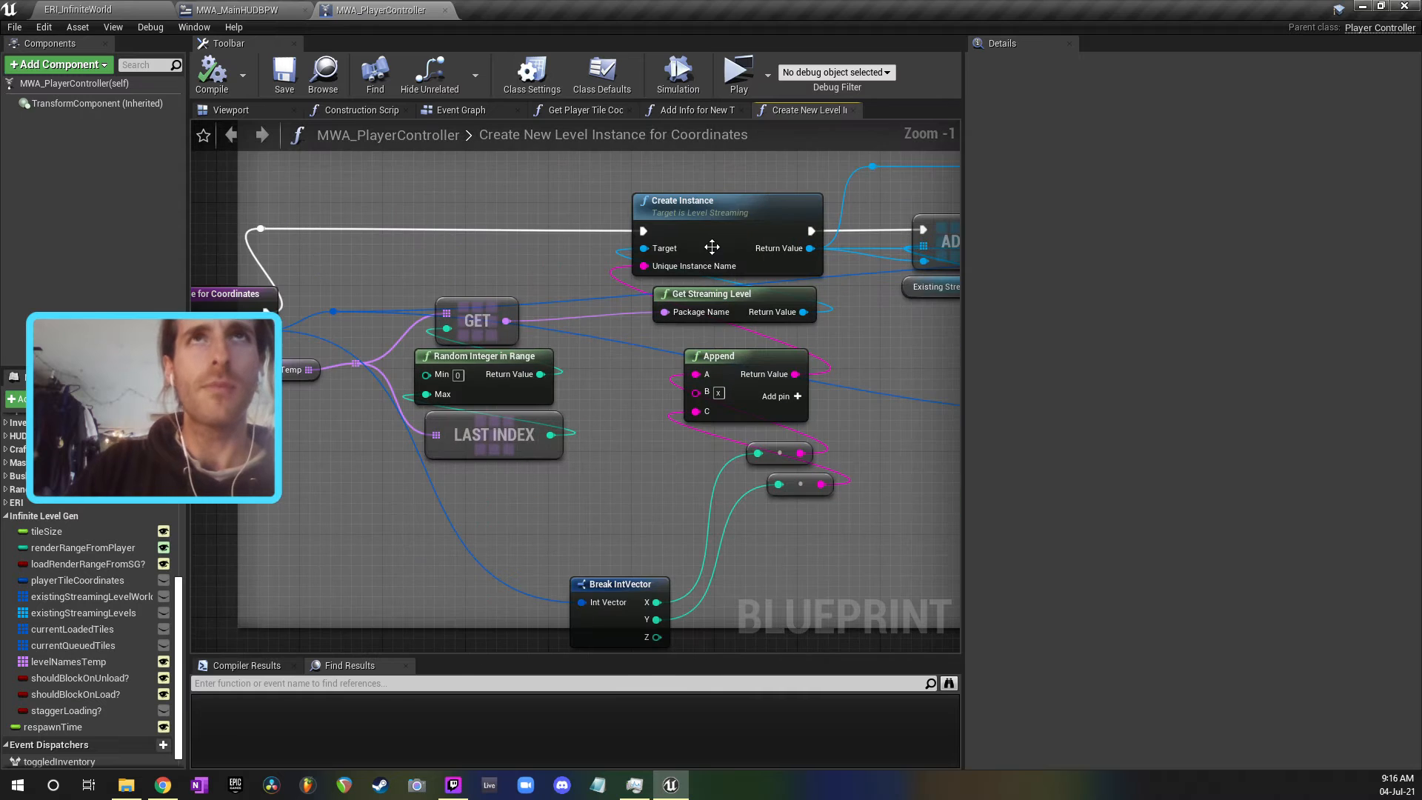
# Step: Toggle a Chasm sub-level's eye icon in the ERI_InfiniteWorld Levels panel, then return to the Add Info for New Tiles graph
pyautogui.click(734, 293)
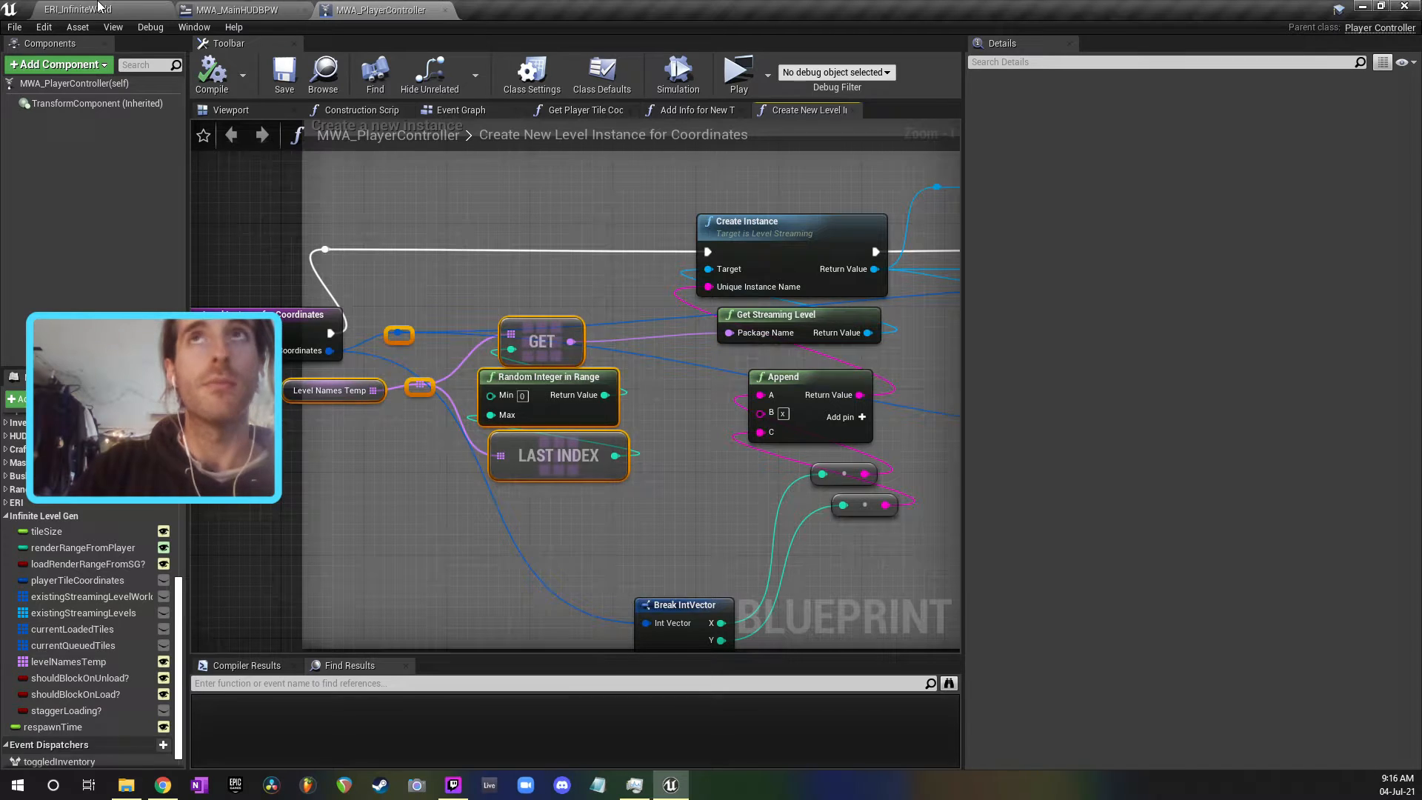
pyautogui.click(66, 8)
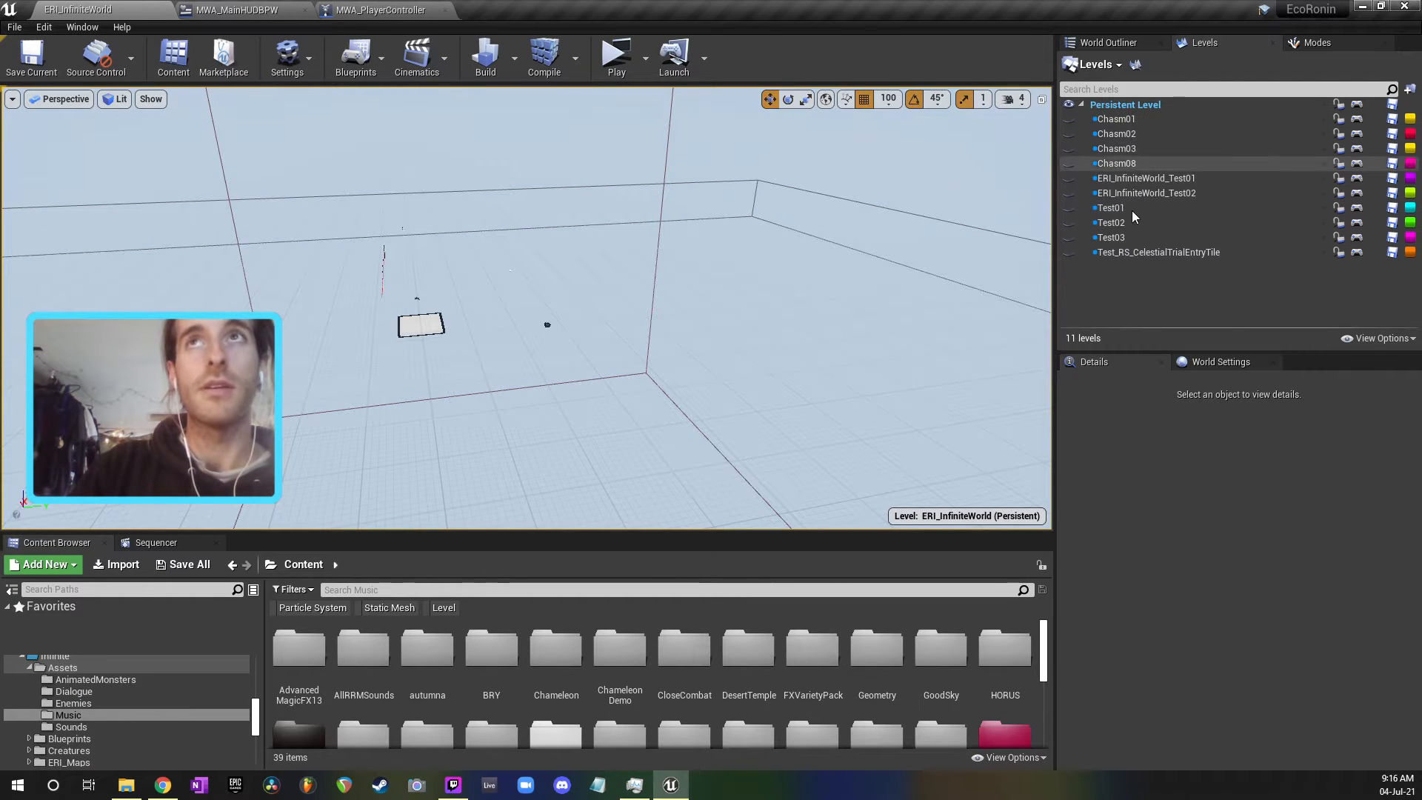
pyautogui.click(1068, 119)
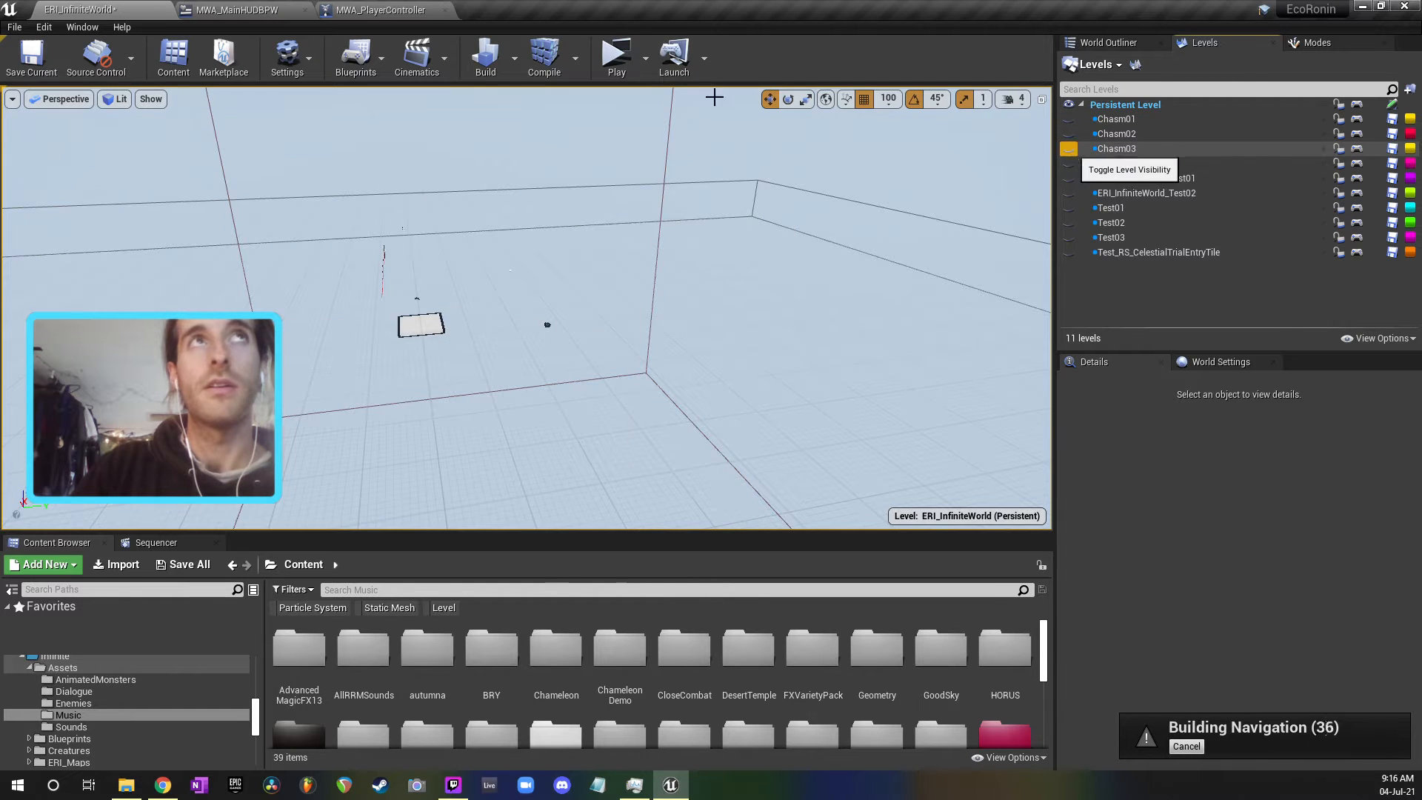
pyautogui.click(380, 7)
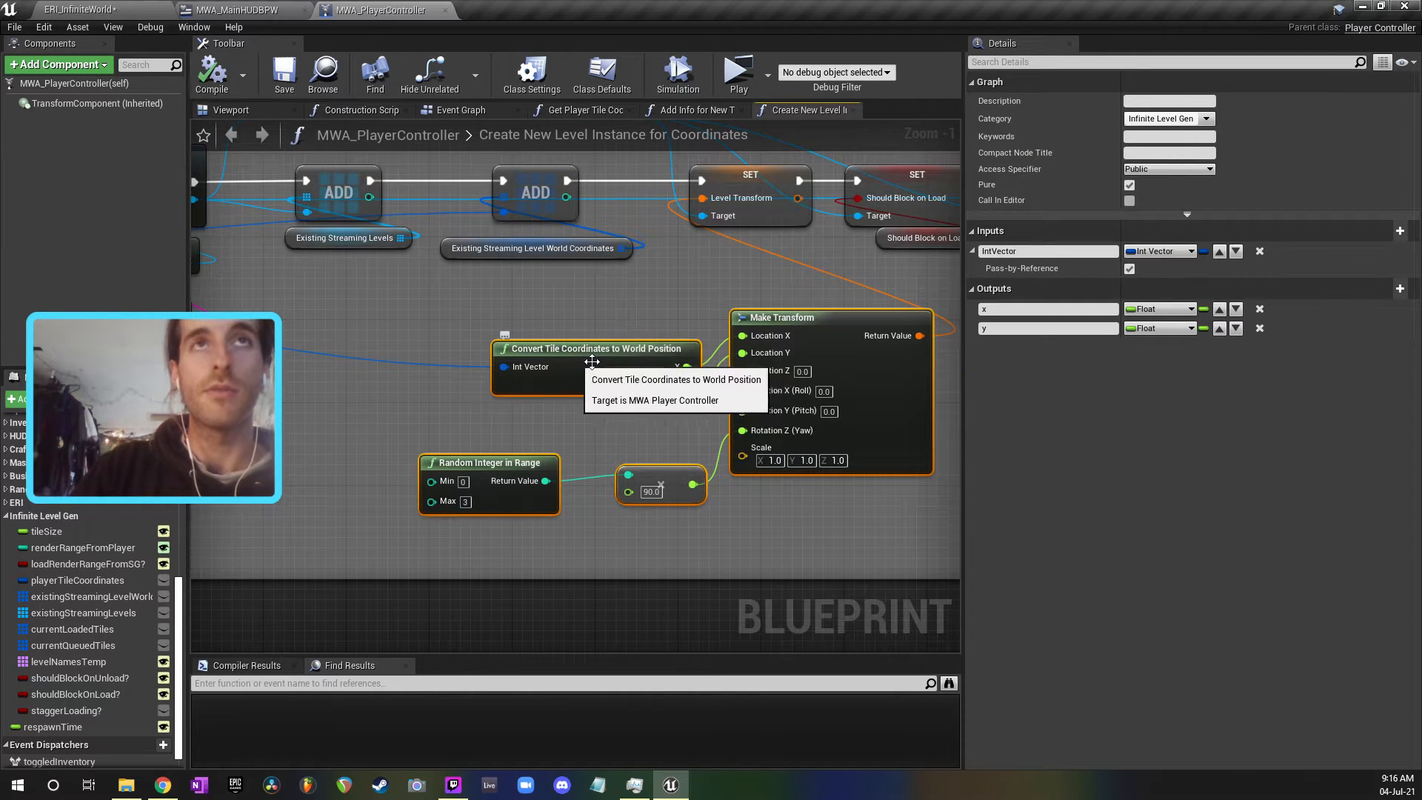
pyautogui.moveTo(538, 435)
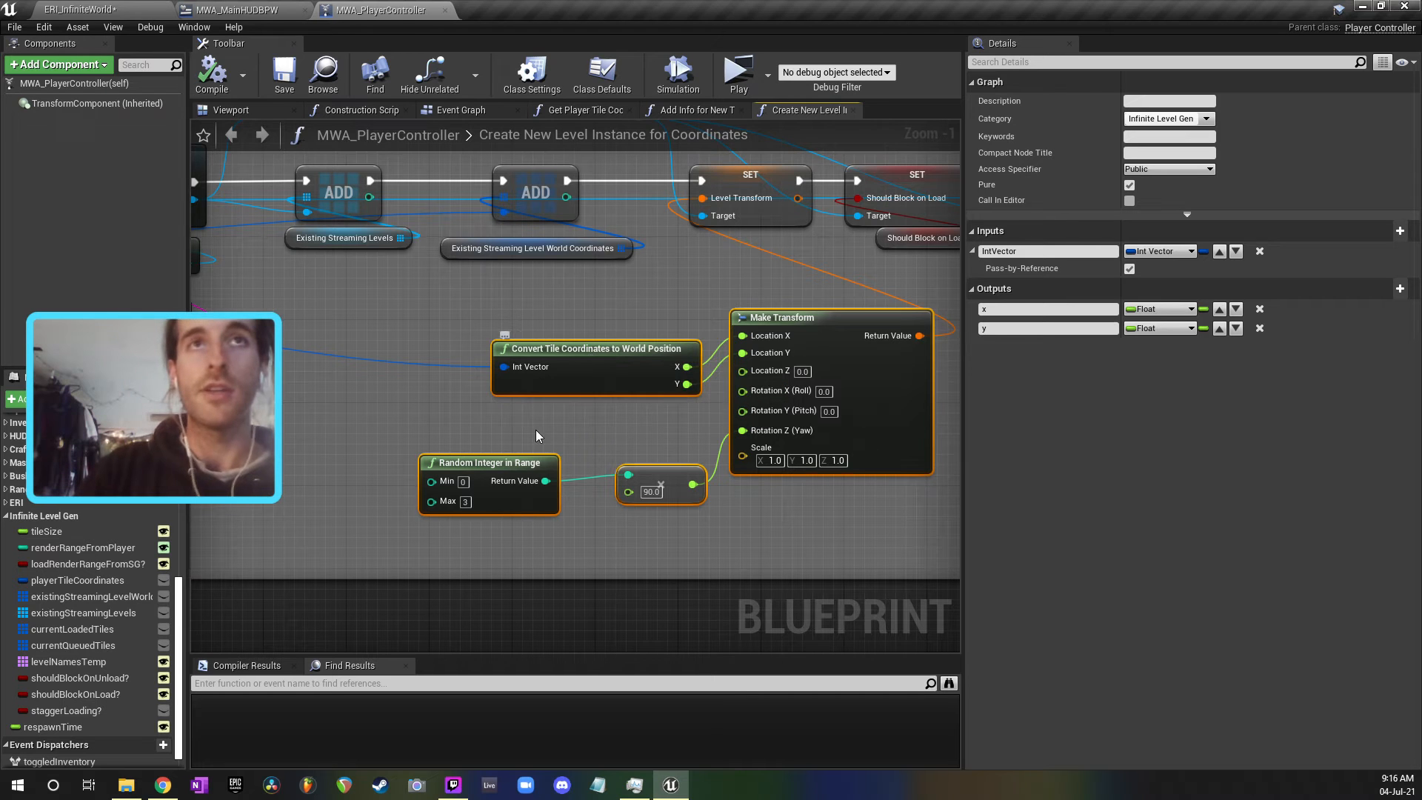
pyautogui.scroll(-3)
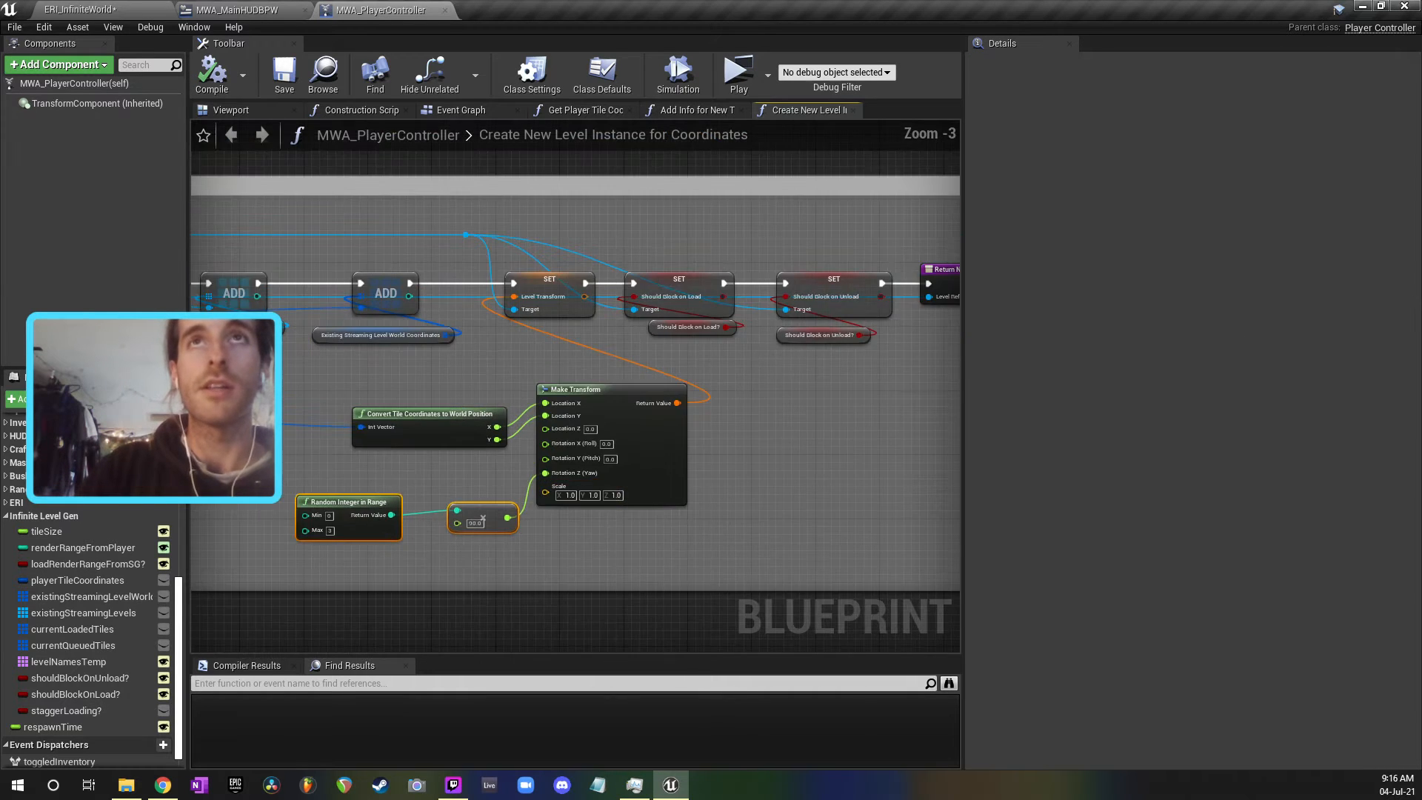
pyautogui.click(695, 110)
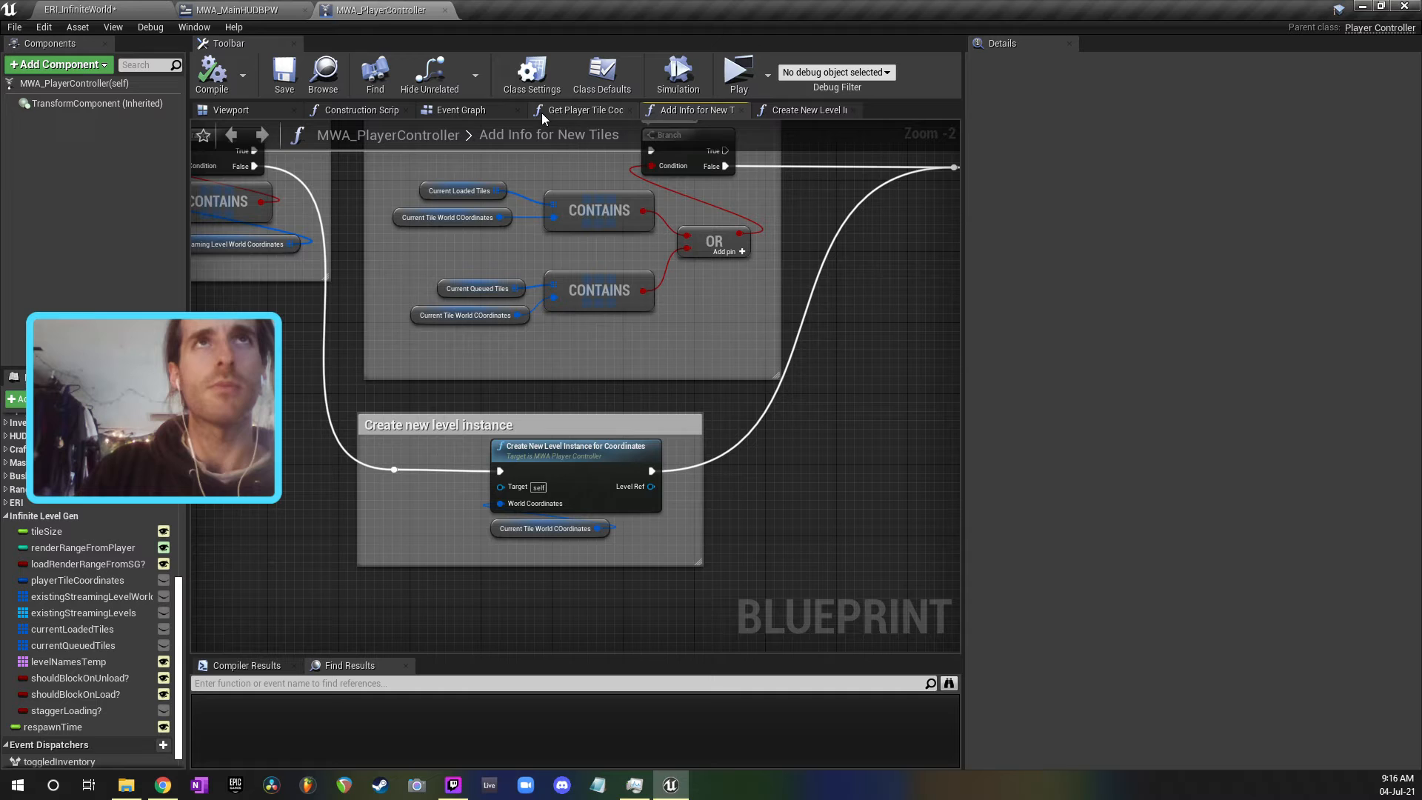
pyautogui.scroll(-3)
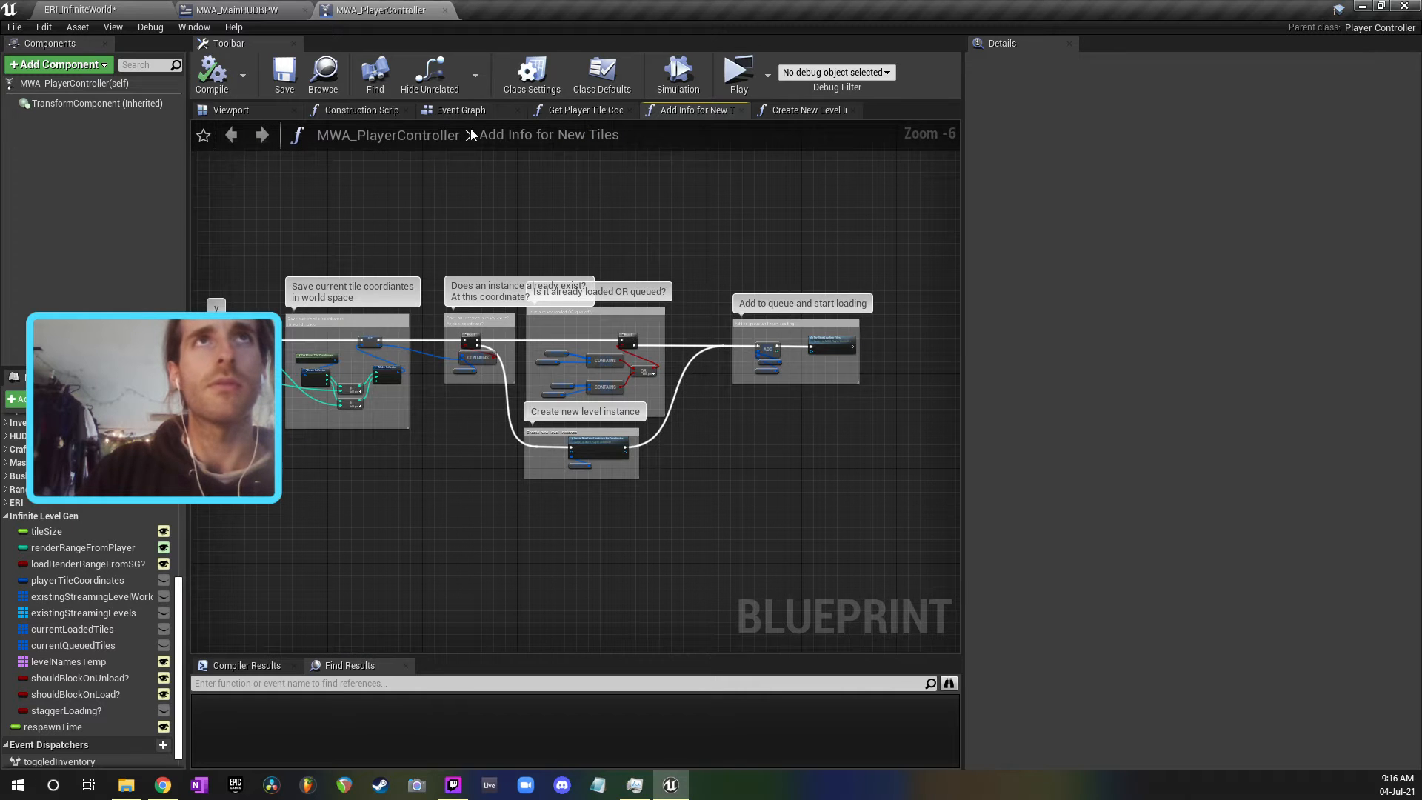
# Step: Enter Remove Info for Old Tiles and from it the Is Coordinate Outside Render Range? pure function
pyautogui.click(460, 109)
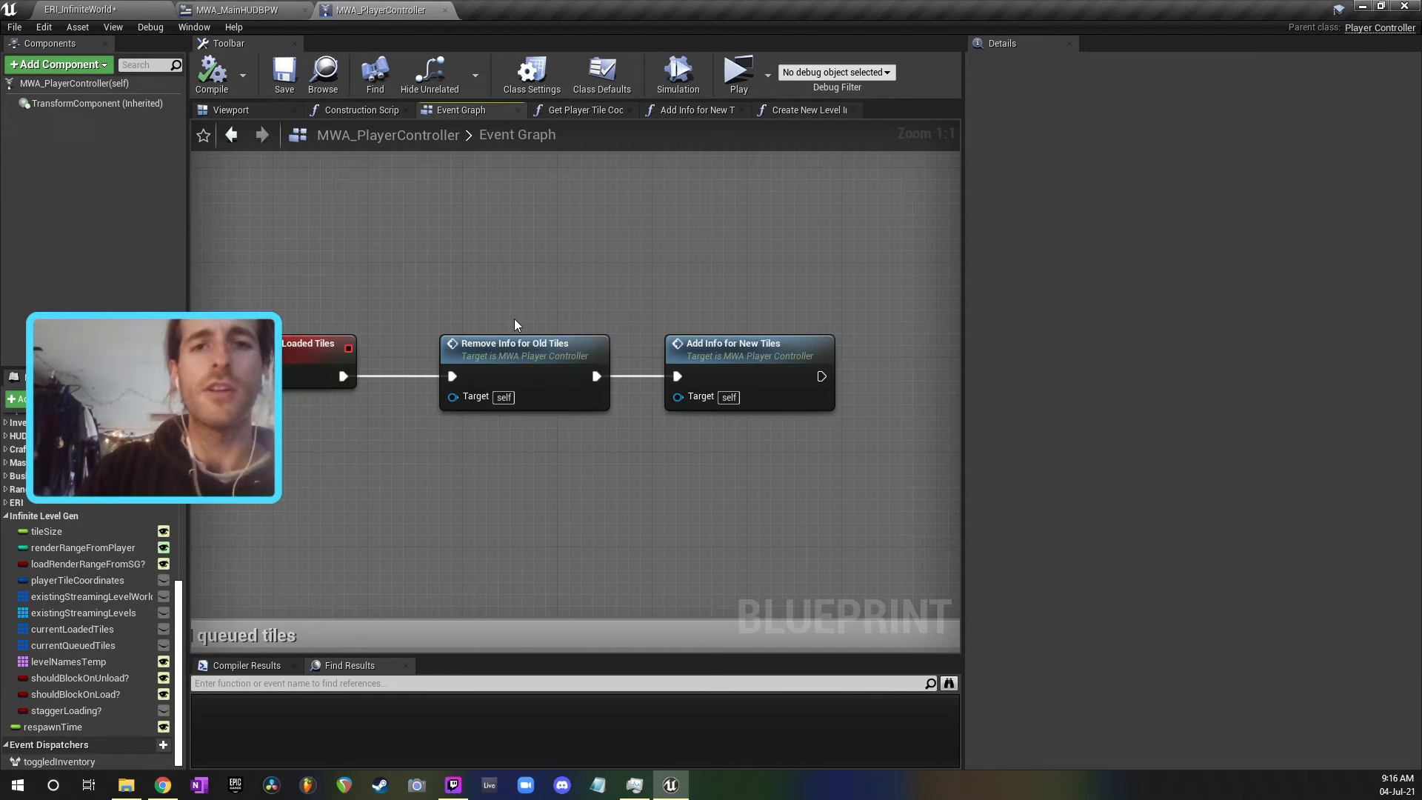
pyautogui.moveTo(494, 360)
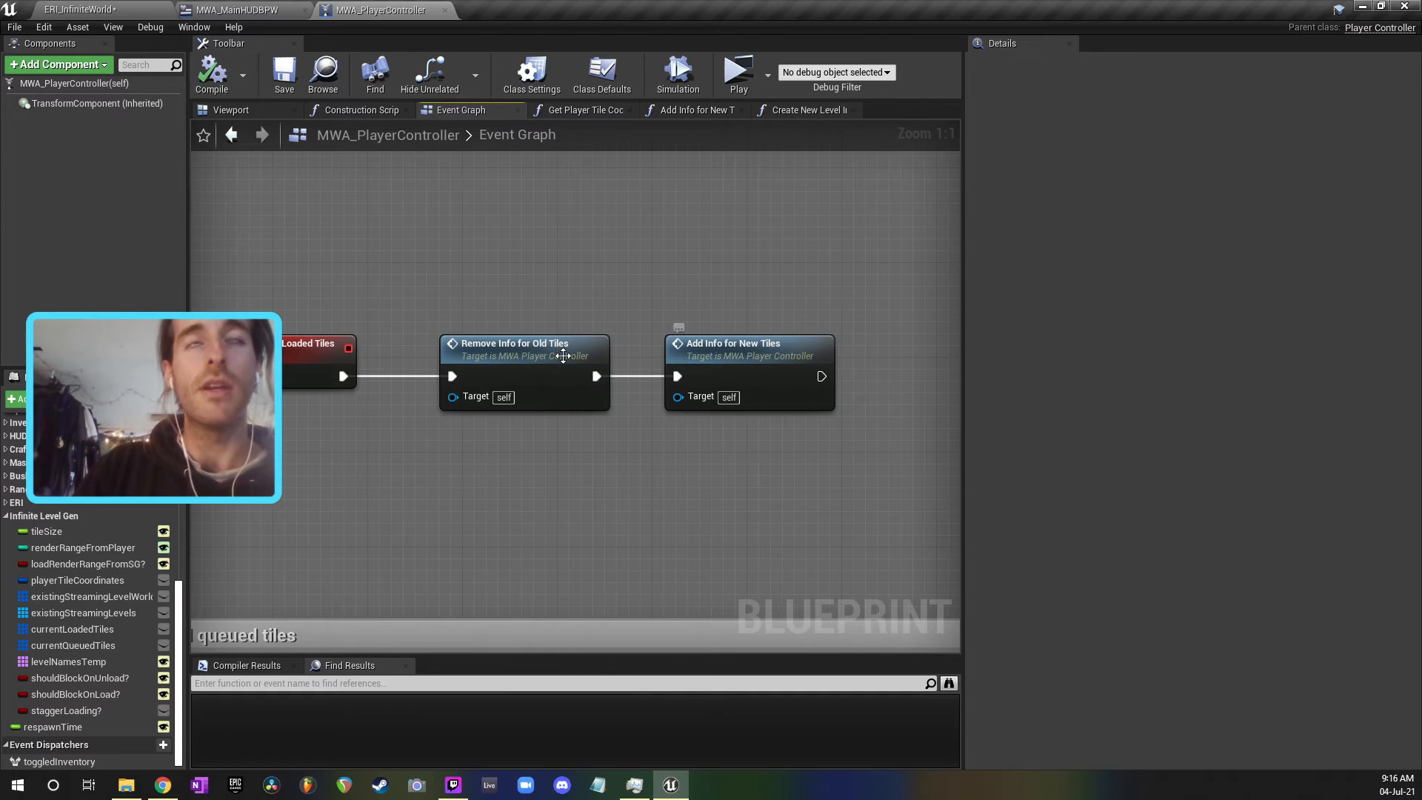
pyautogui.doubleClick(524, 348)
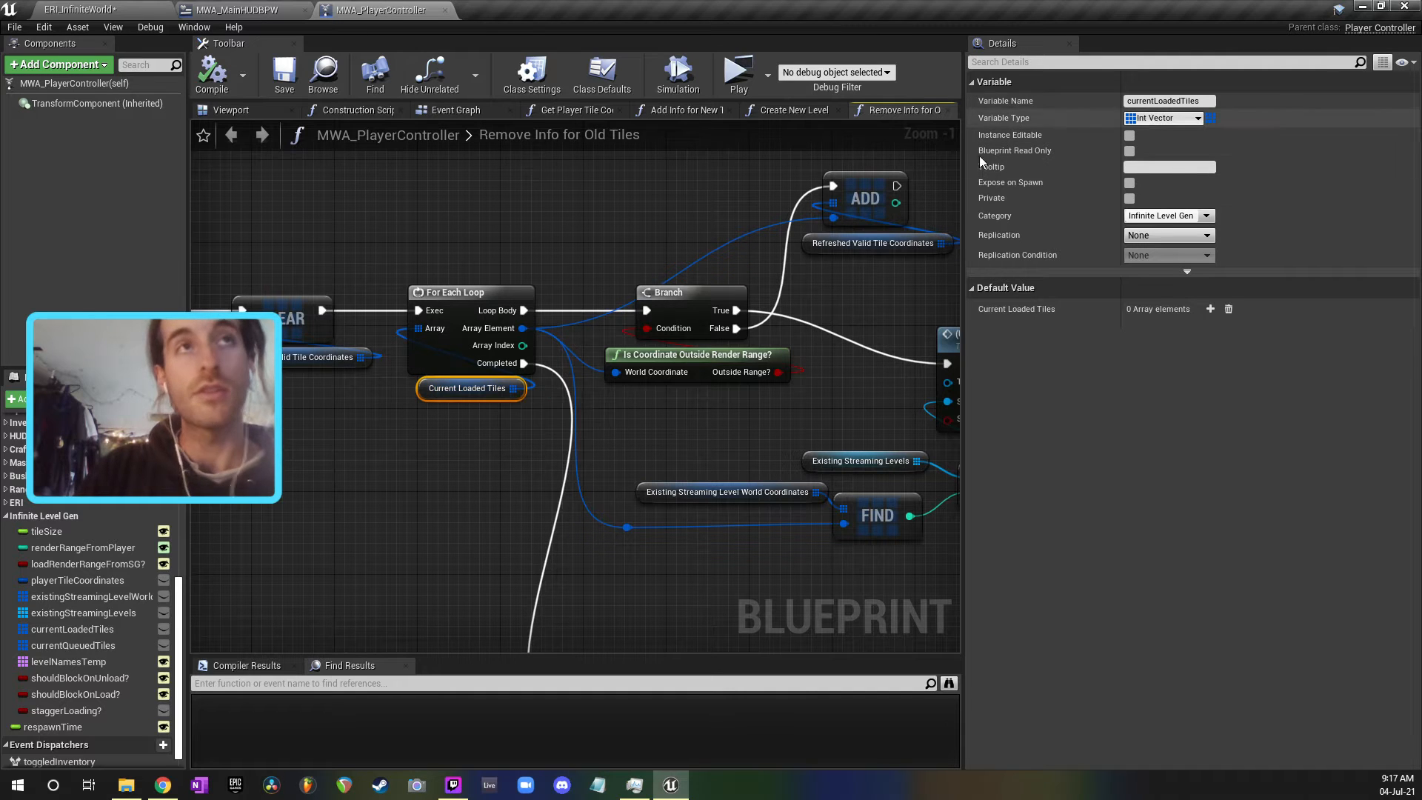
pyautogui.moveTo(474, 397)
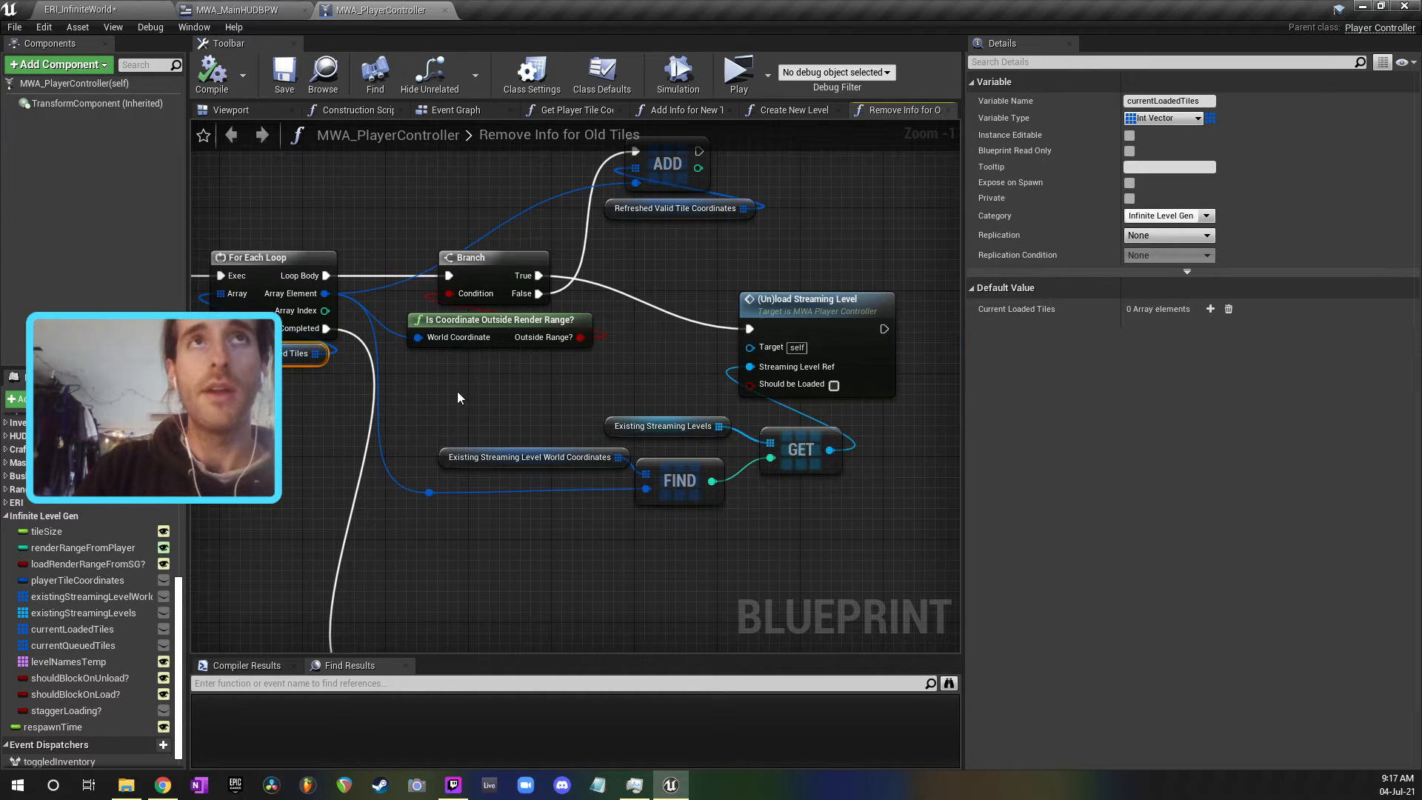
pyautogui.click(498, 320)
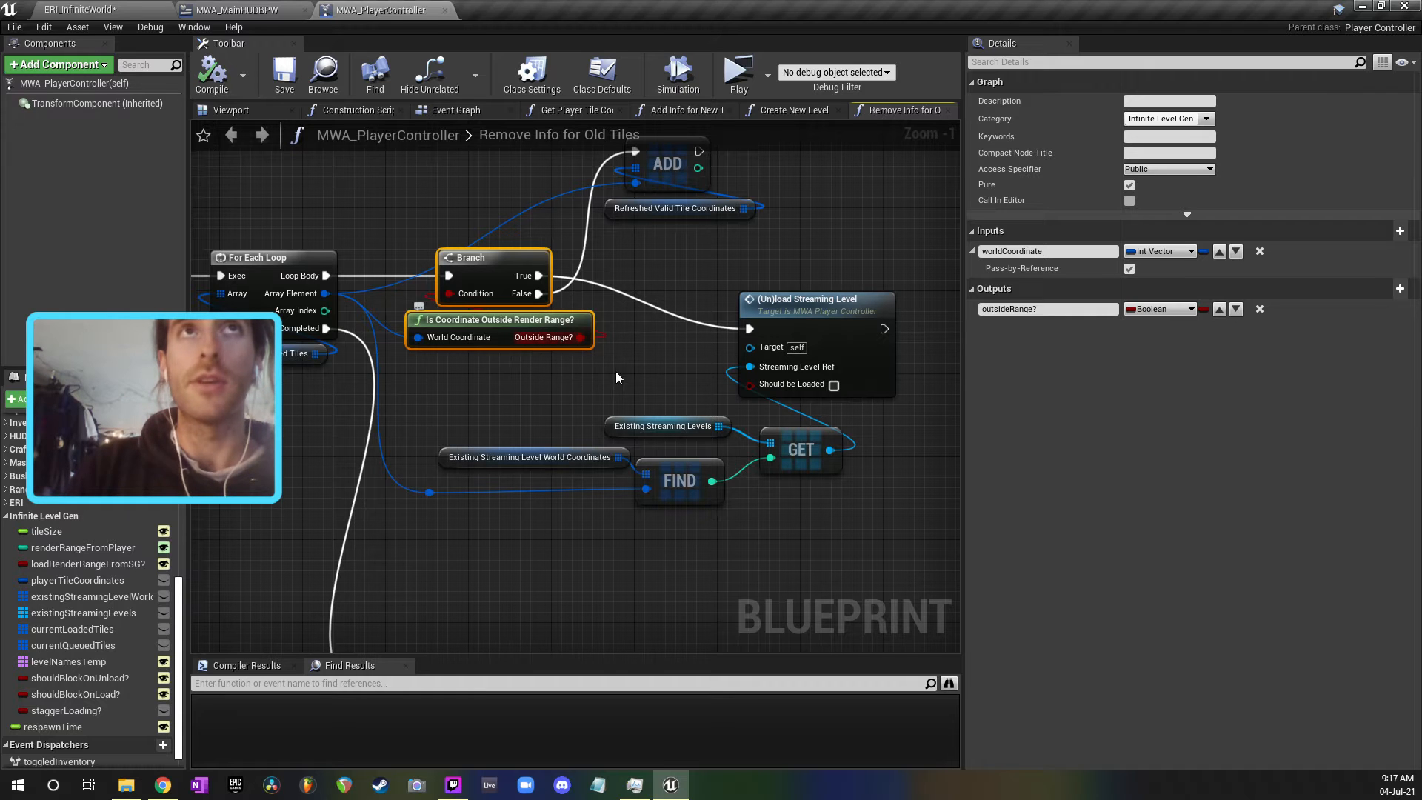
pyautogui.doubleClick(494, 320)
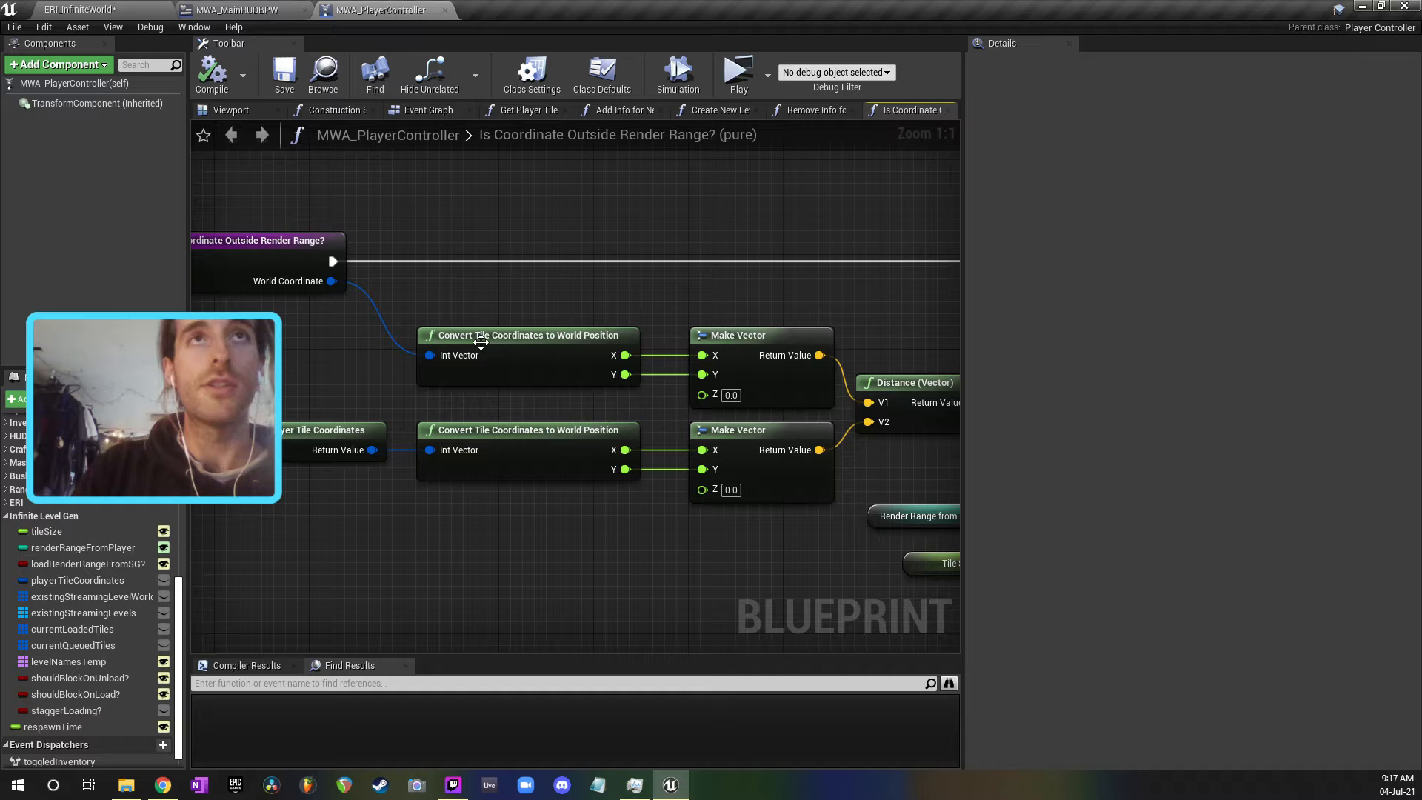
pyautogui.moveTo(296, 426)
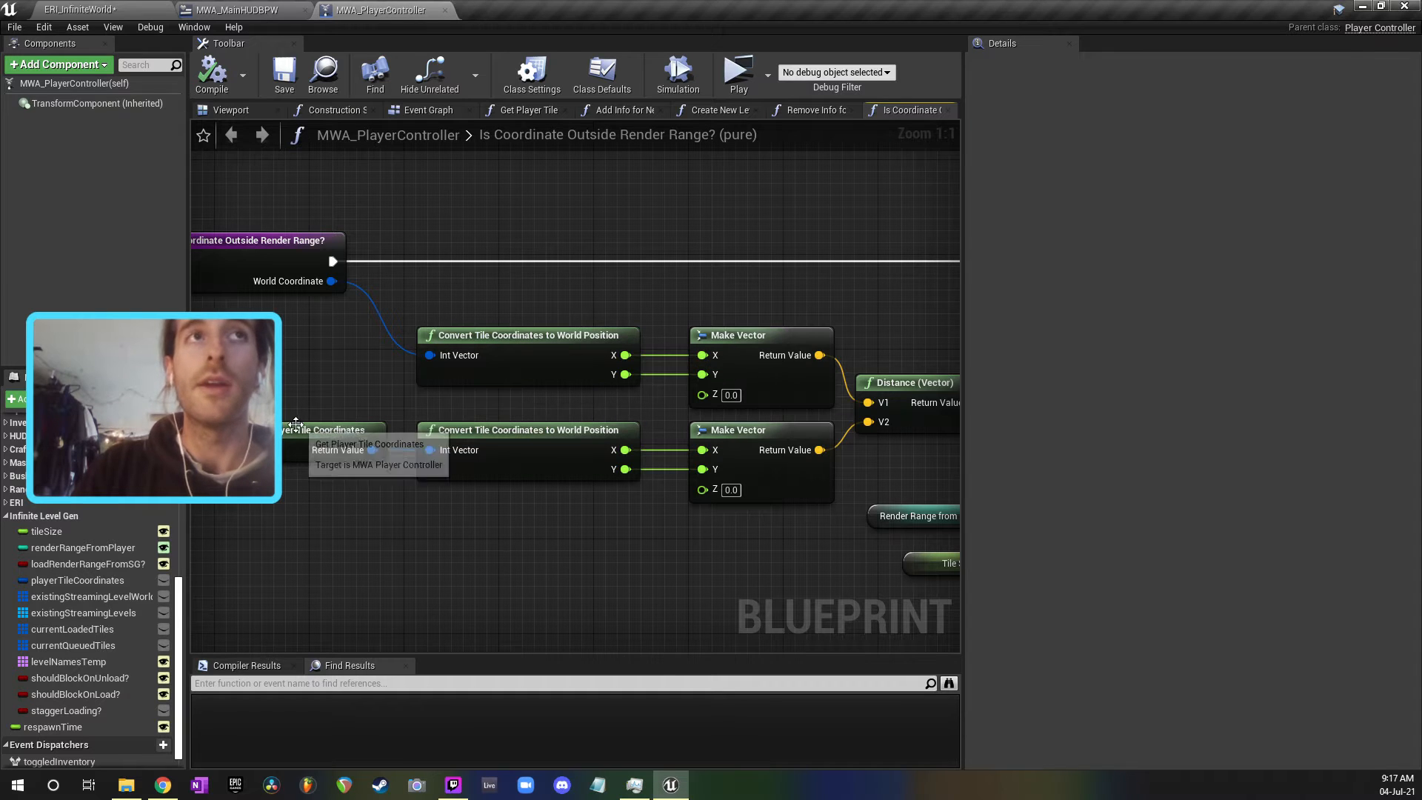
# Step: Inspect the Render Range from Player and Tile Size nodes in the distance comparison, then return to Remove Info for Old Tiles
pyautogui.click(528, 430)
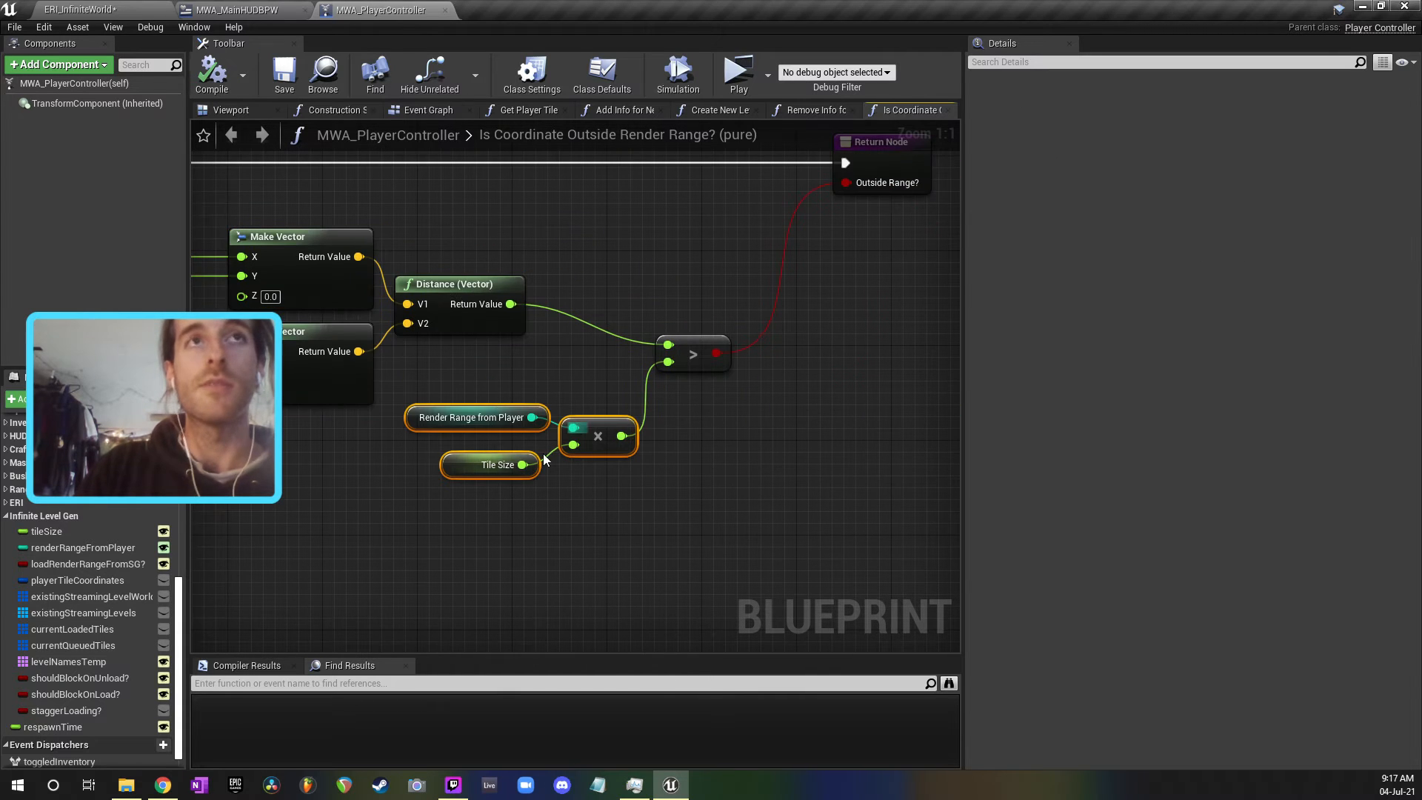
pyautogui.moveTo(477, 418)
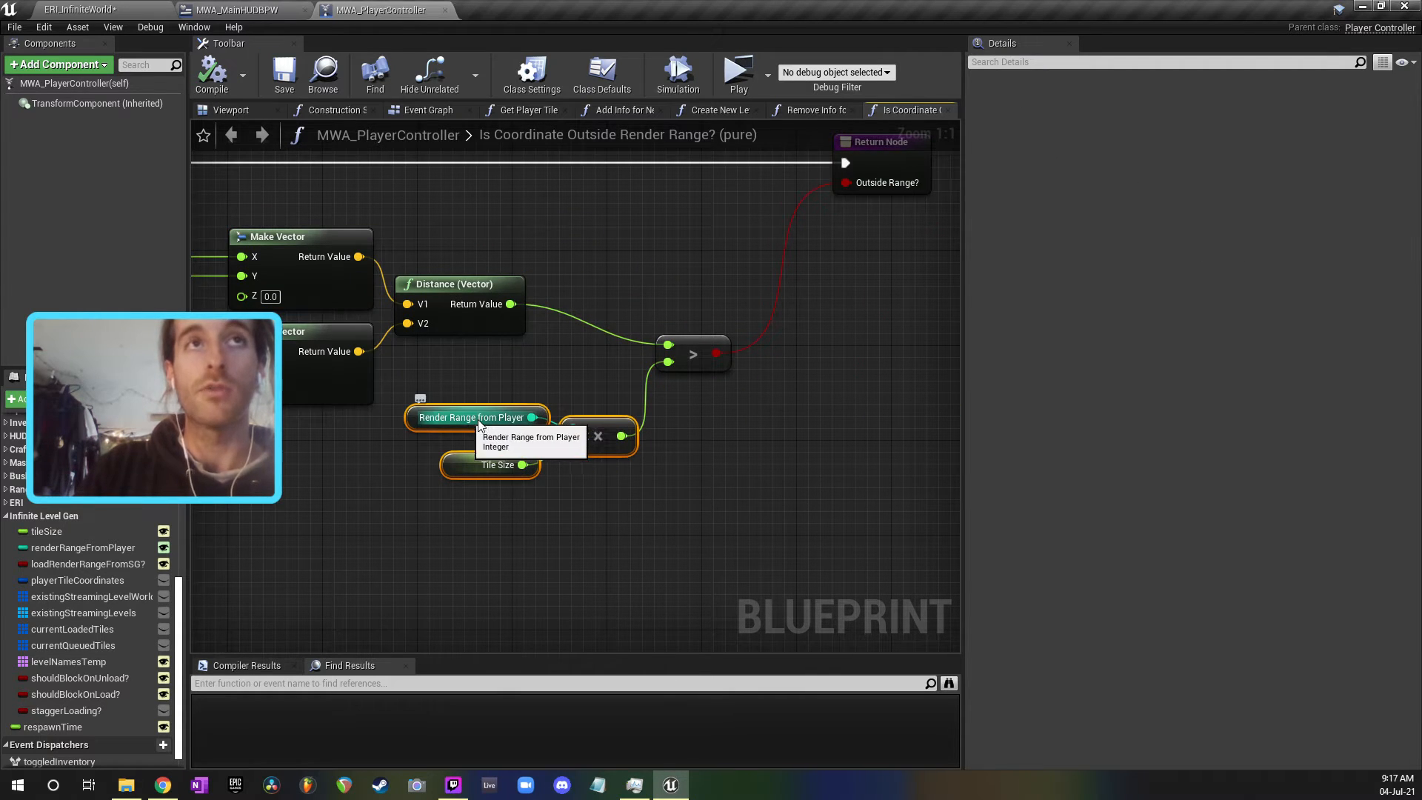
pyautogui.click(471, 418)
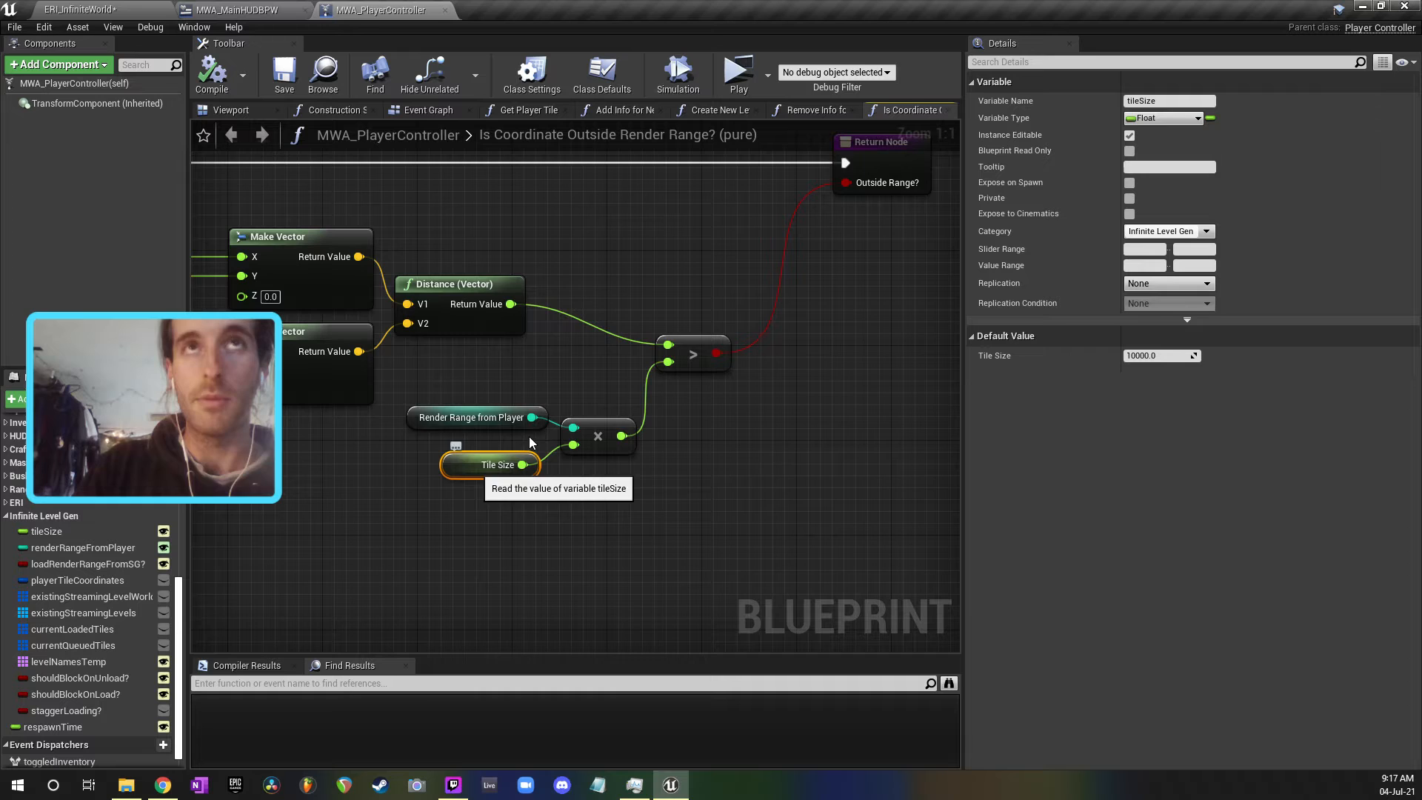
pyautogui.click(816, 109)
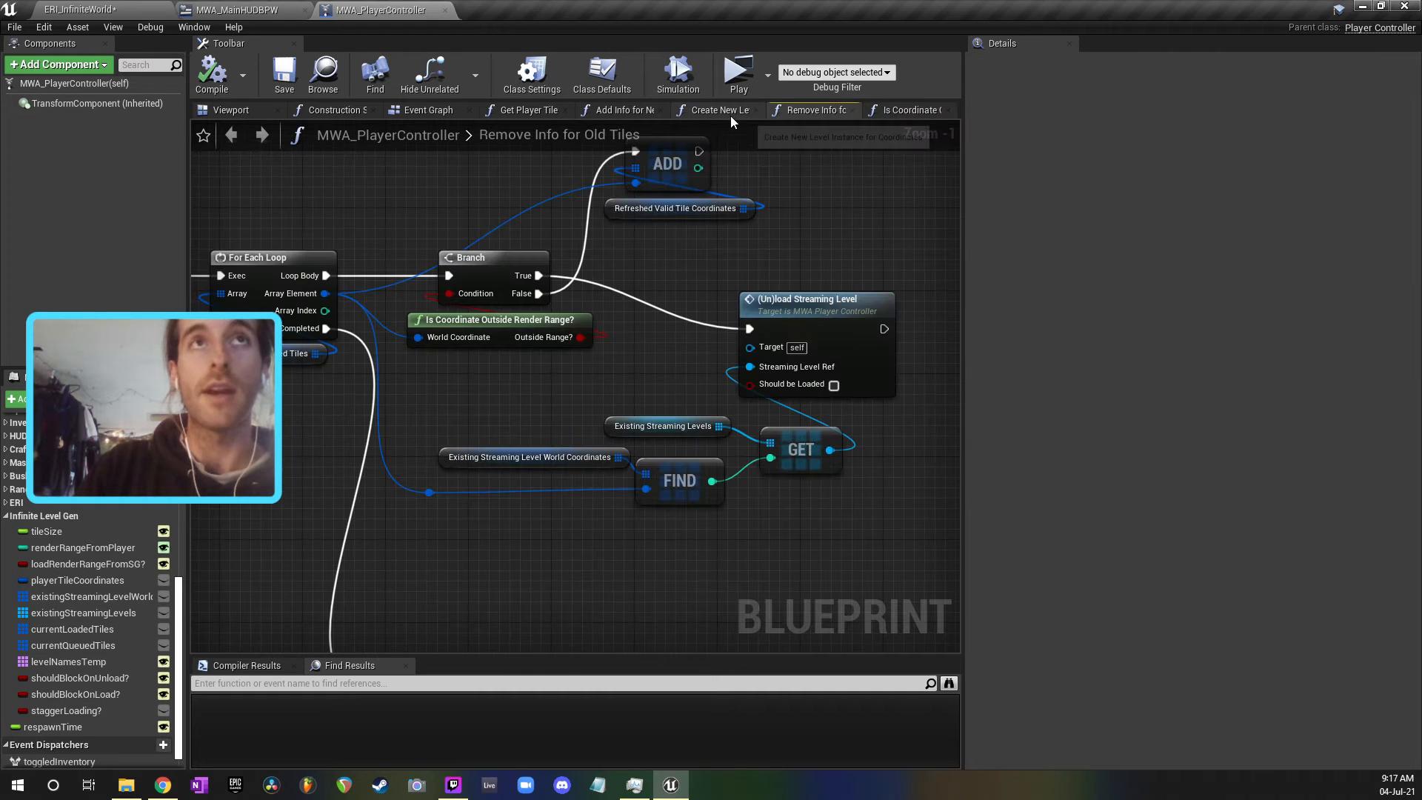
# Step: Inspect the (Un)load Streaming Level node, then zoom out over the whole PlayerController Event Graph
pyautogui.click(808, 302)
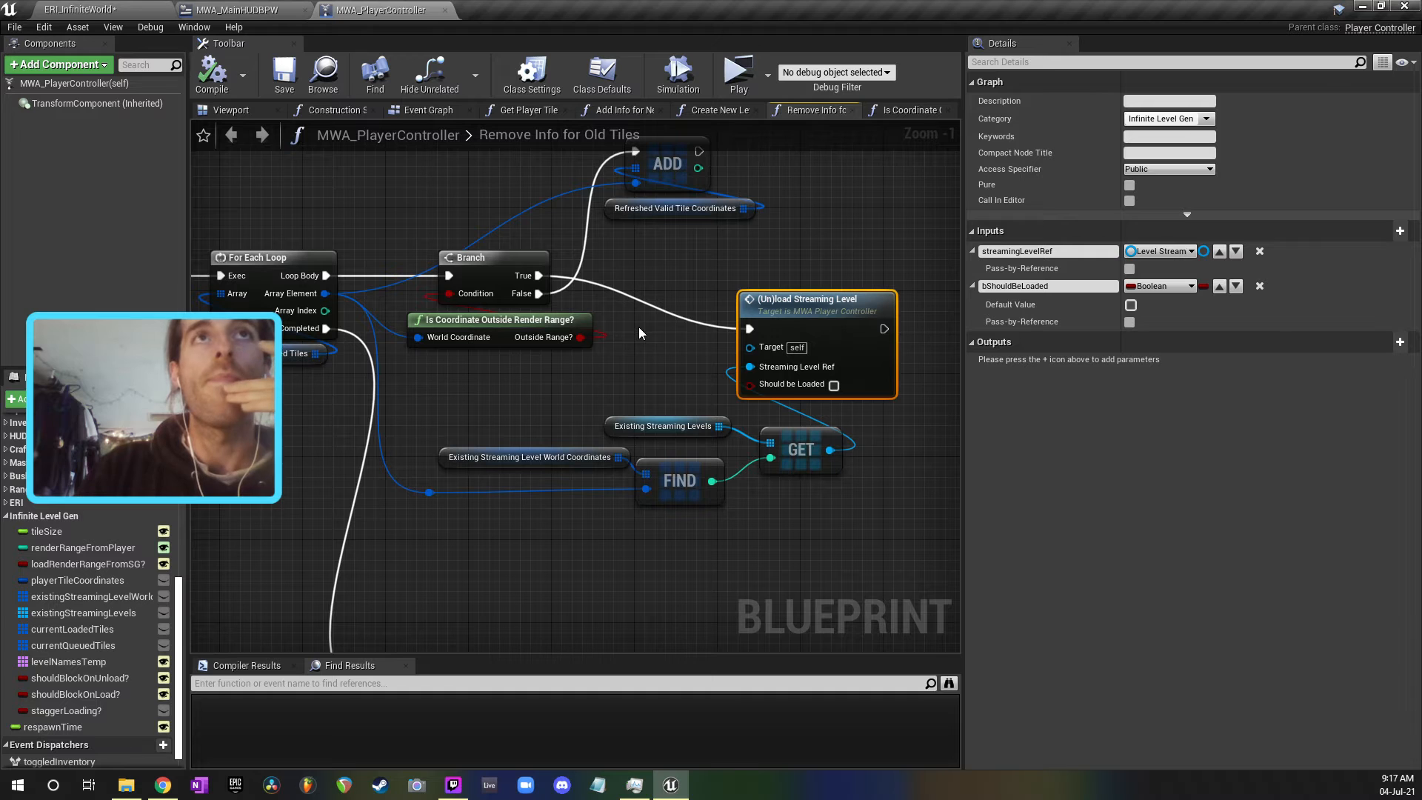
pyautogui.click(427, 110)
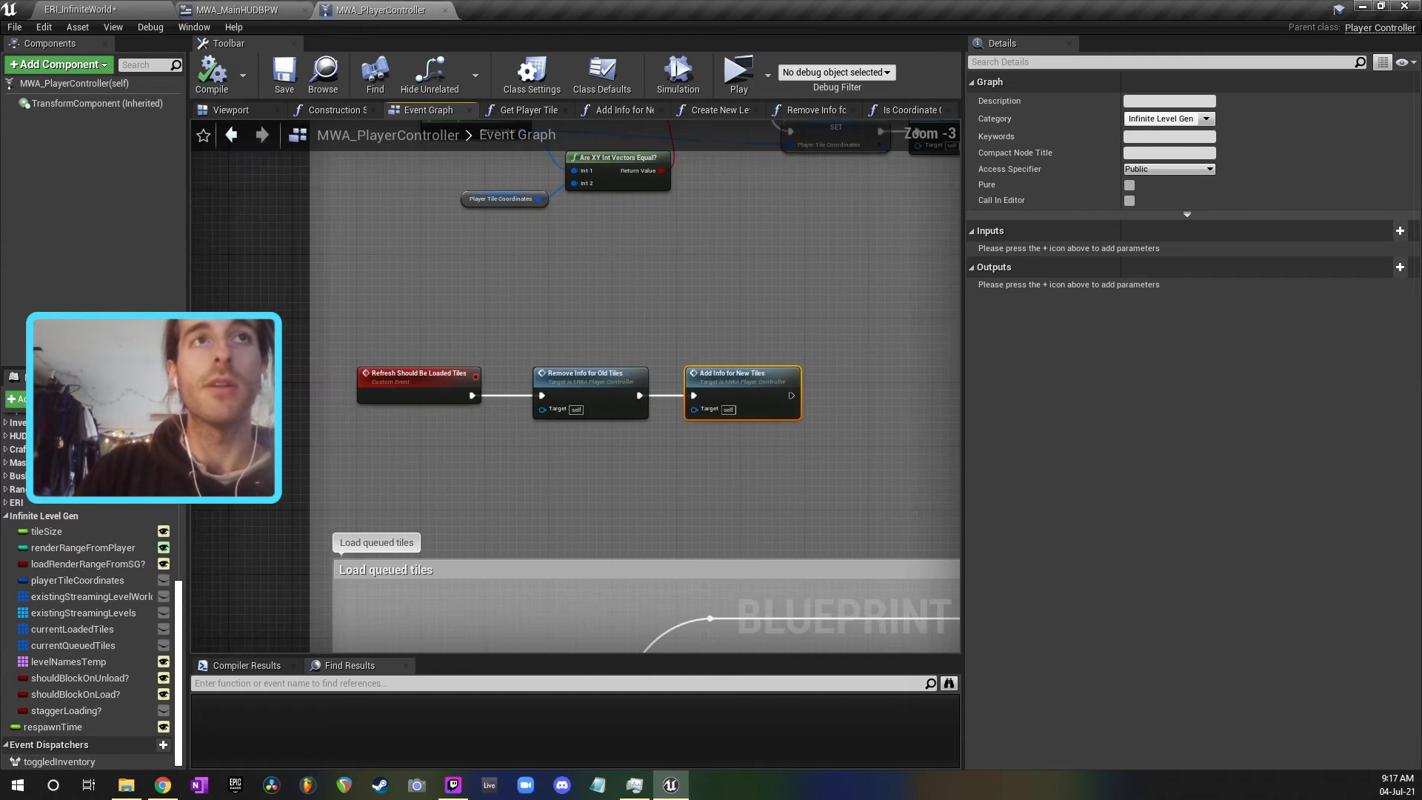
pyautogui.scroll(-3)
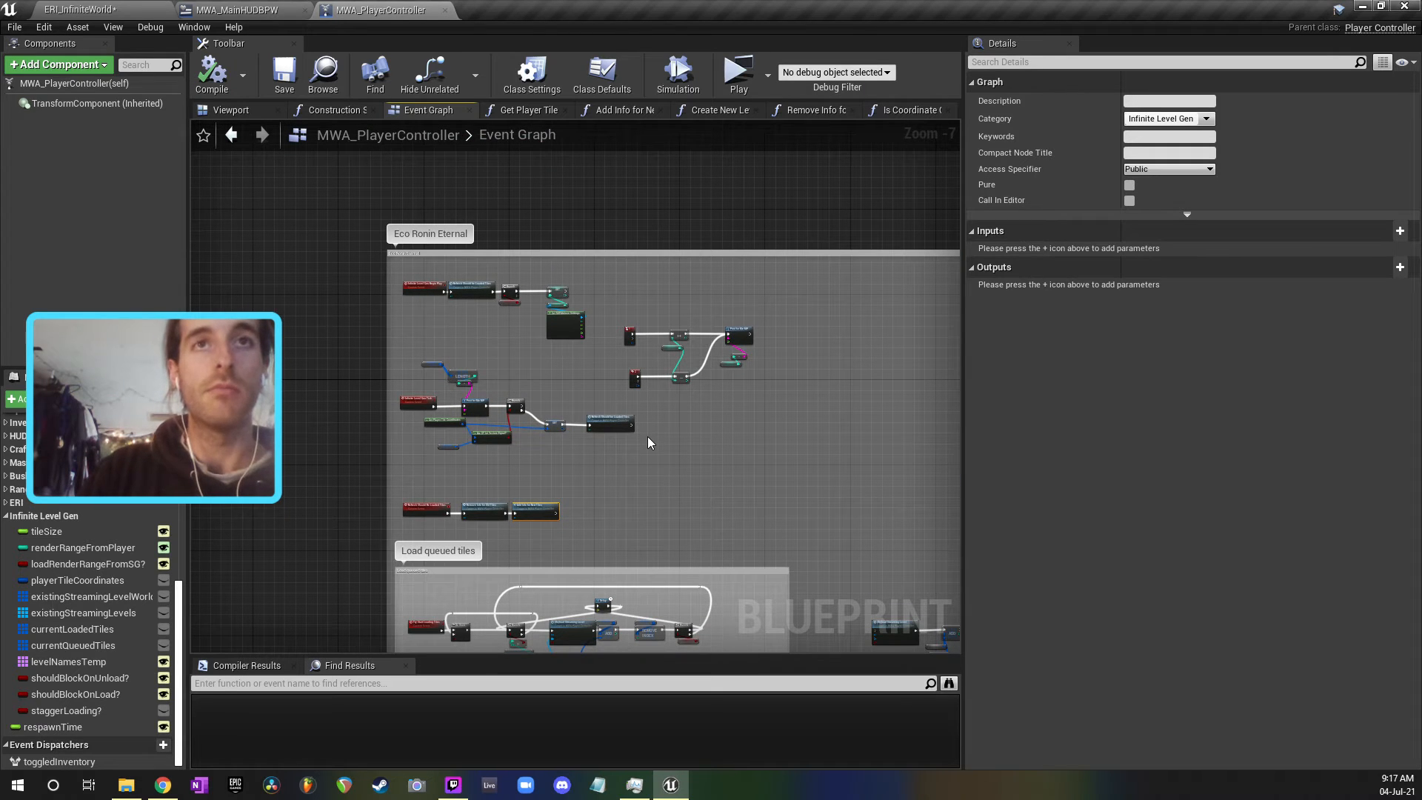
pyautogui.moveTo(642, 463)
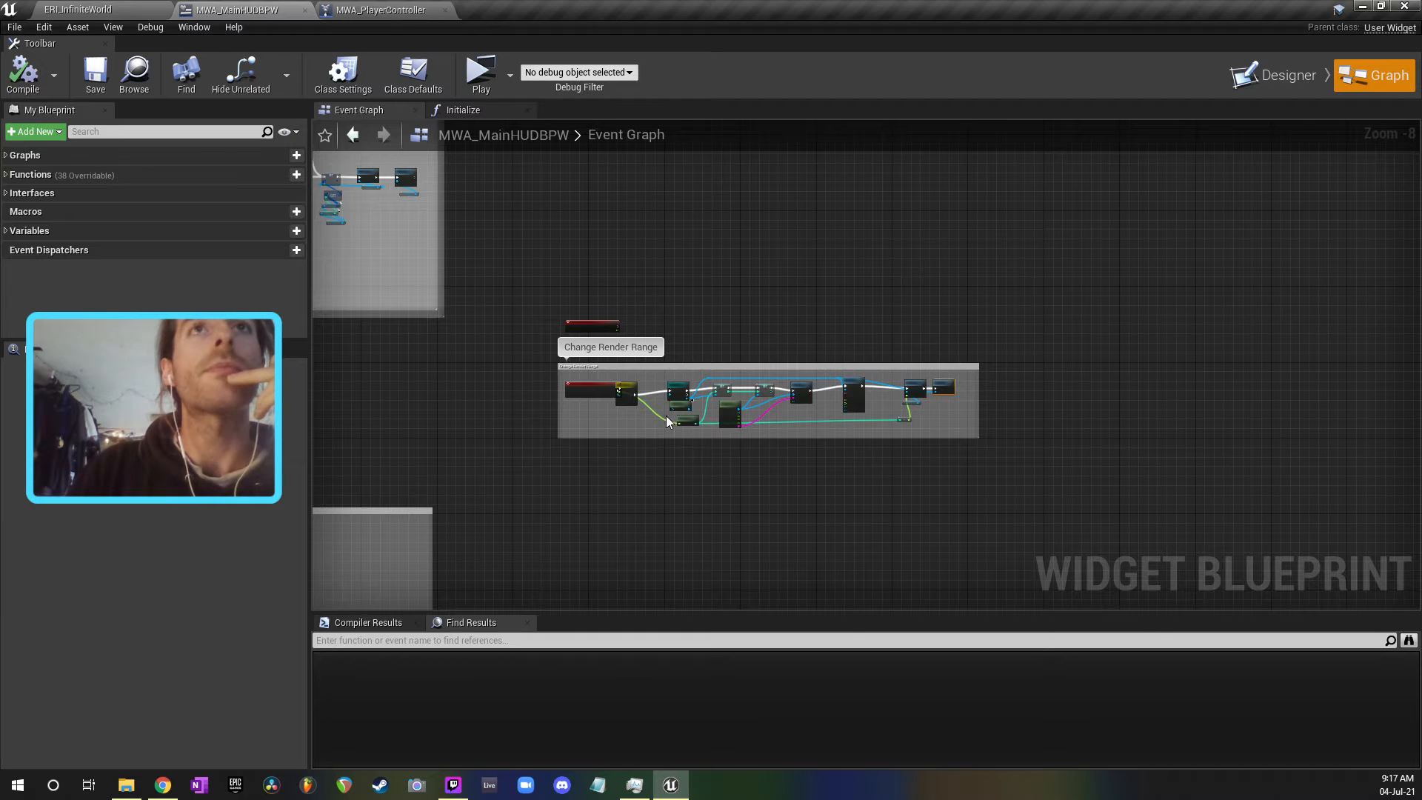
# Step: View the RenderRangeSlider in Designer and its On Value Changed graph, then return to the ERI_InfiniteWorld level
pyautogui.click(1289, 74)
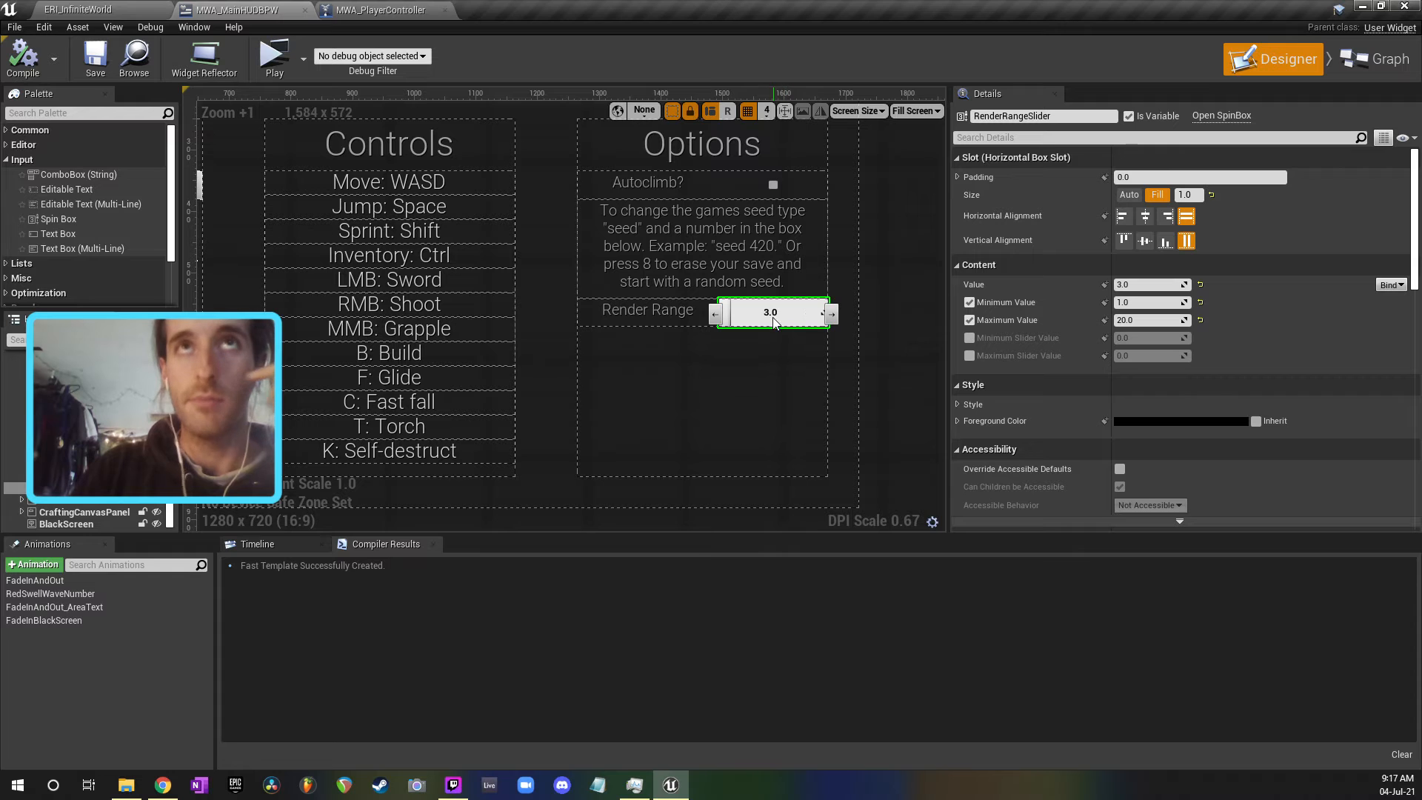
pyautogui.moveTo(1370, 59)
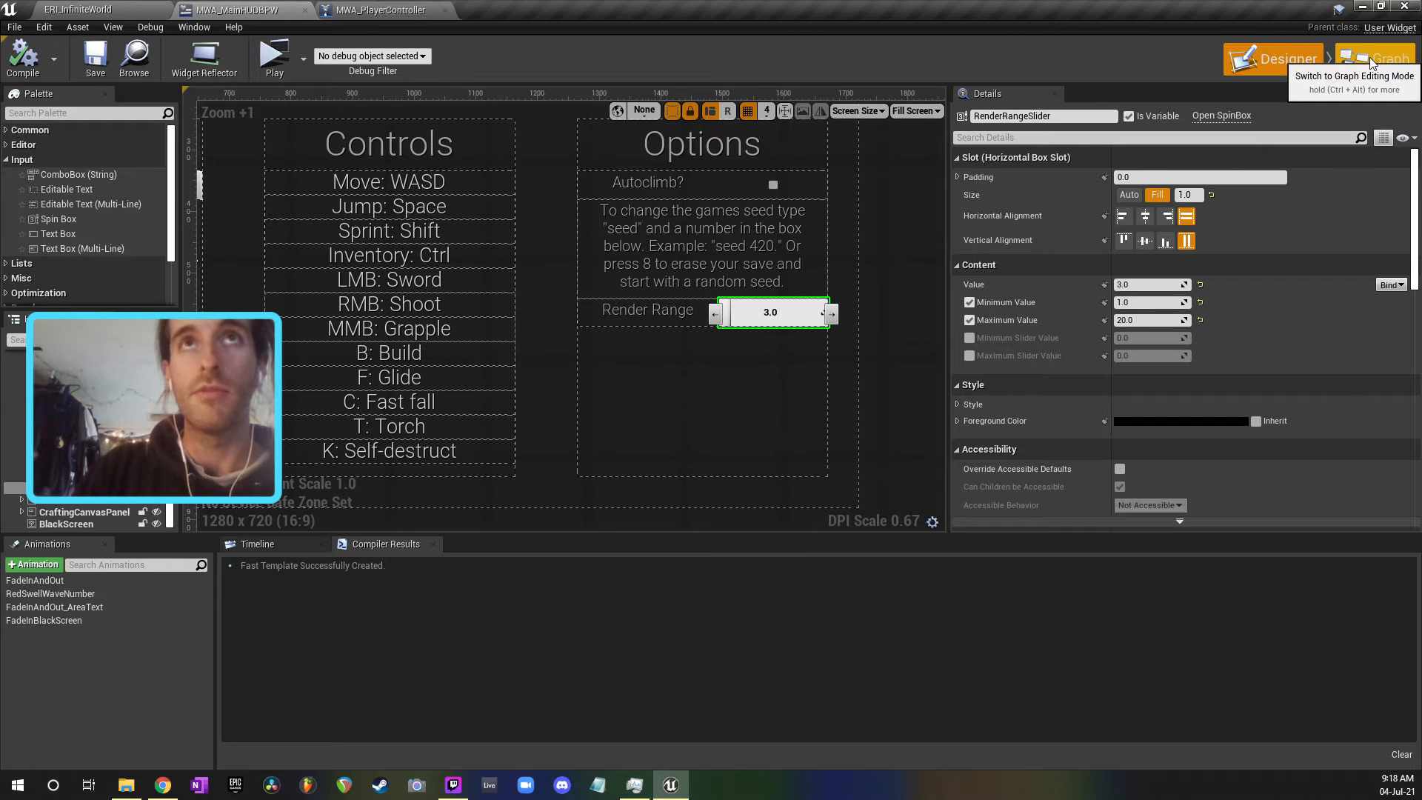
pyautogui.click(1375, 59)
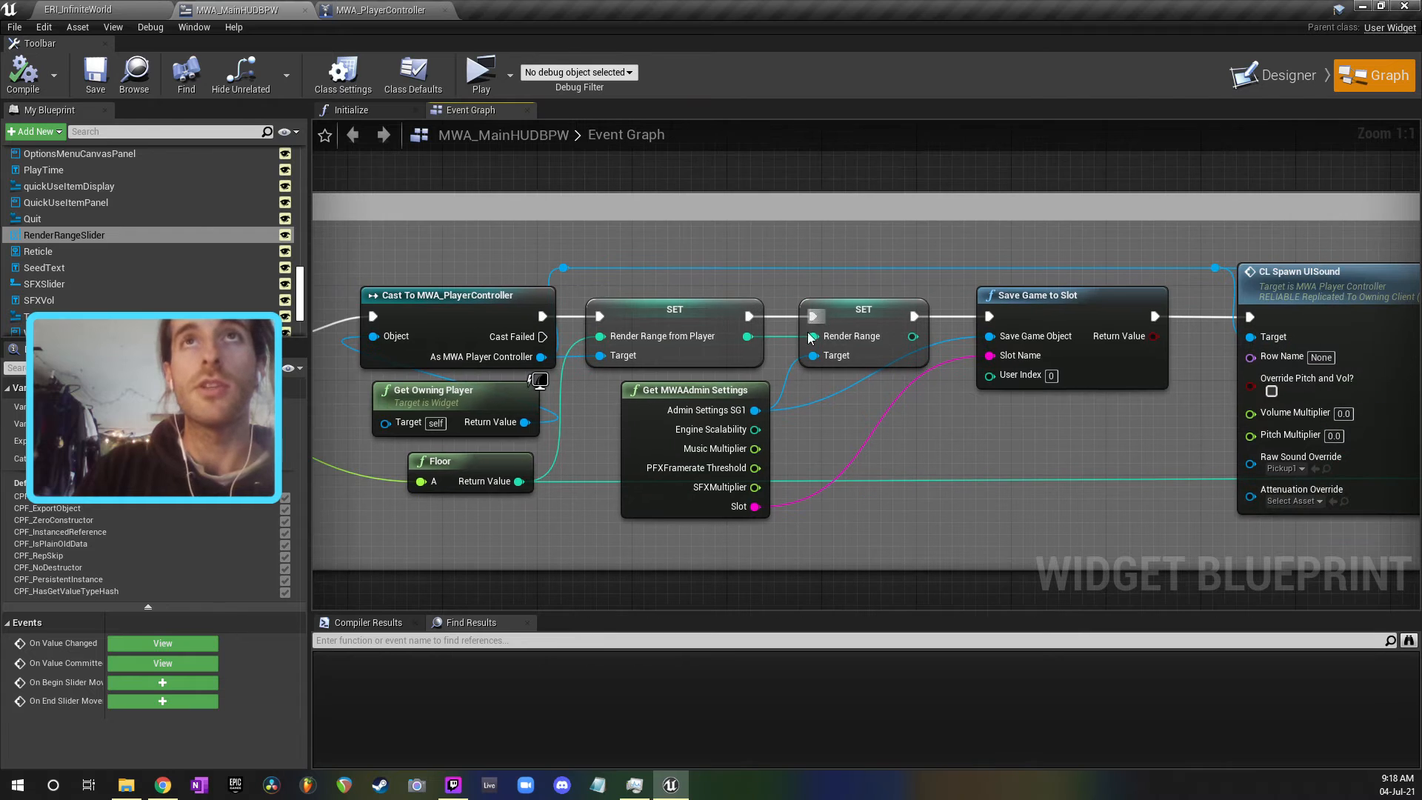
pyautogui.click(67, 9)
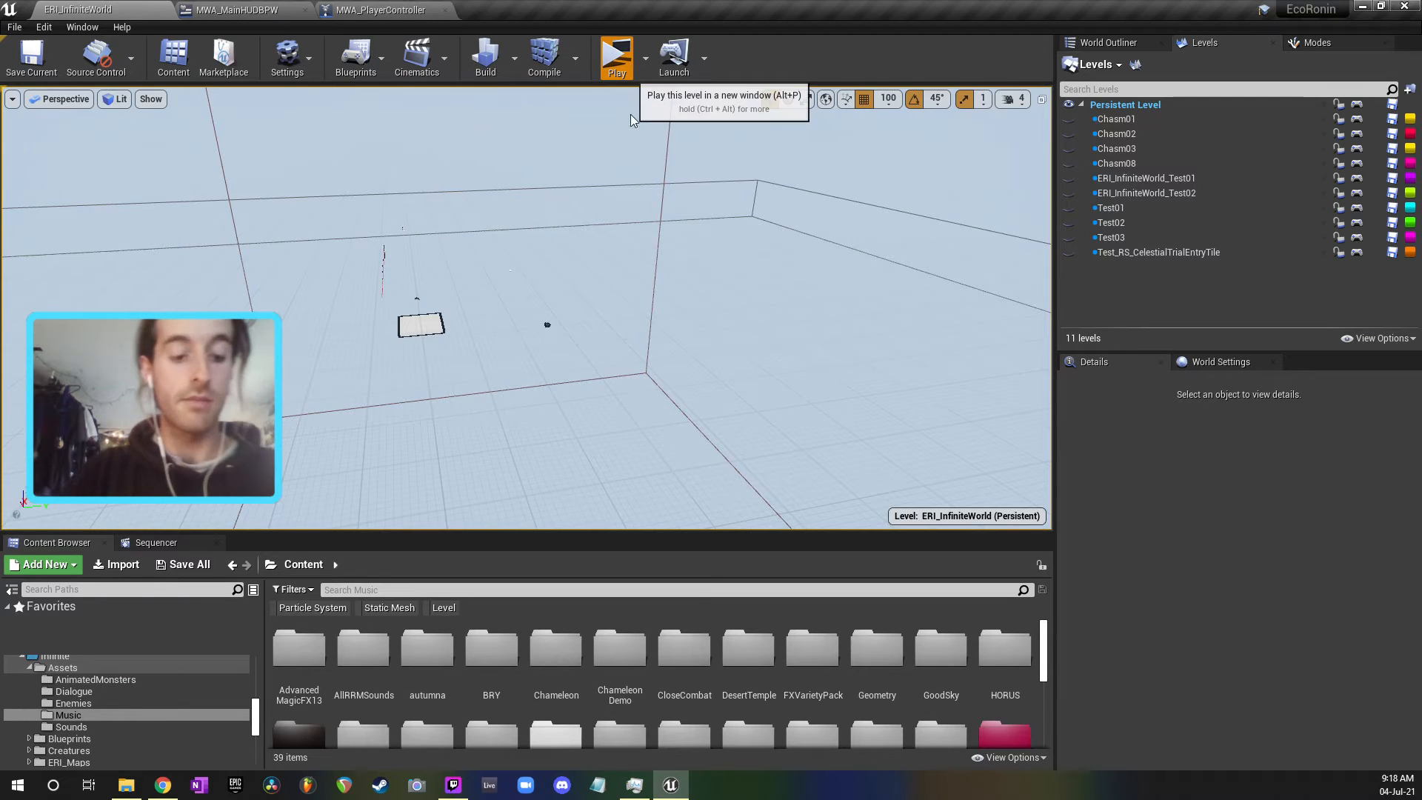
pyautogui.click(618, 56)
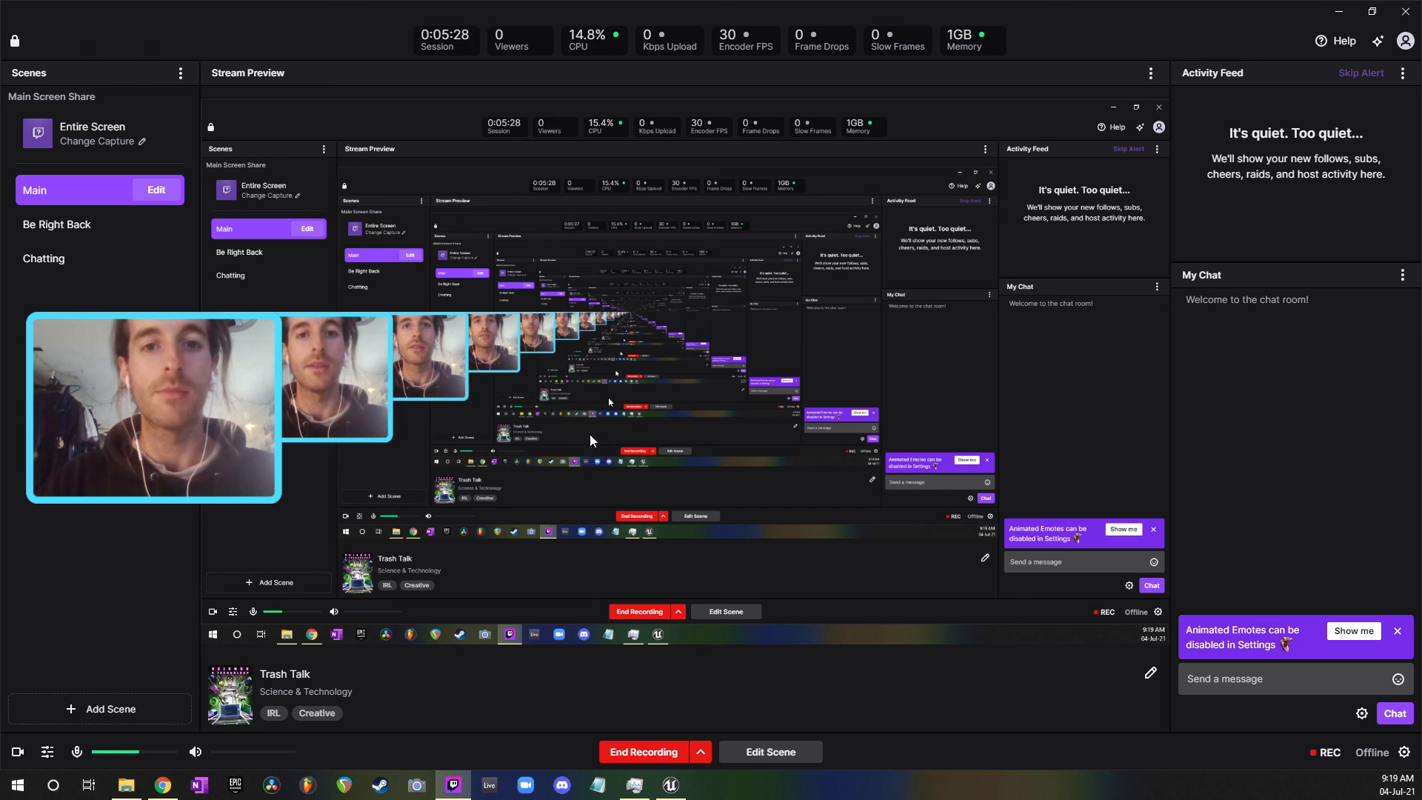
pyautogui.moveTo(597, 474)
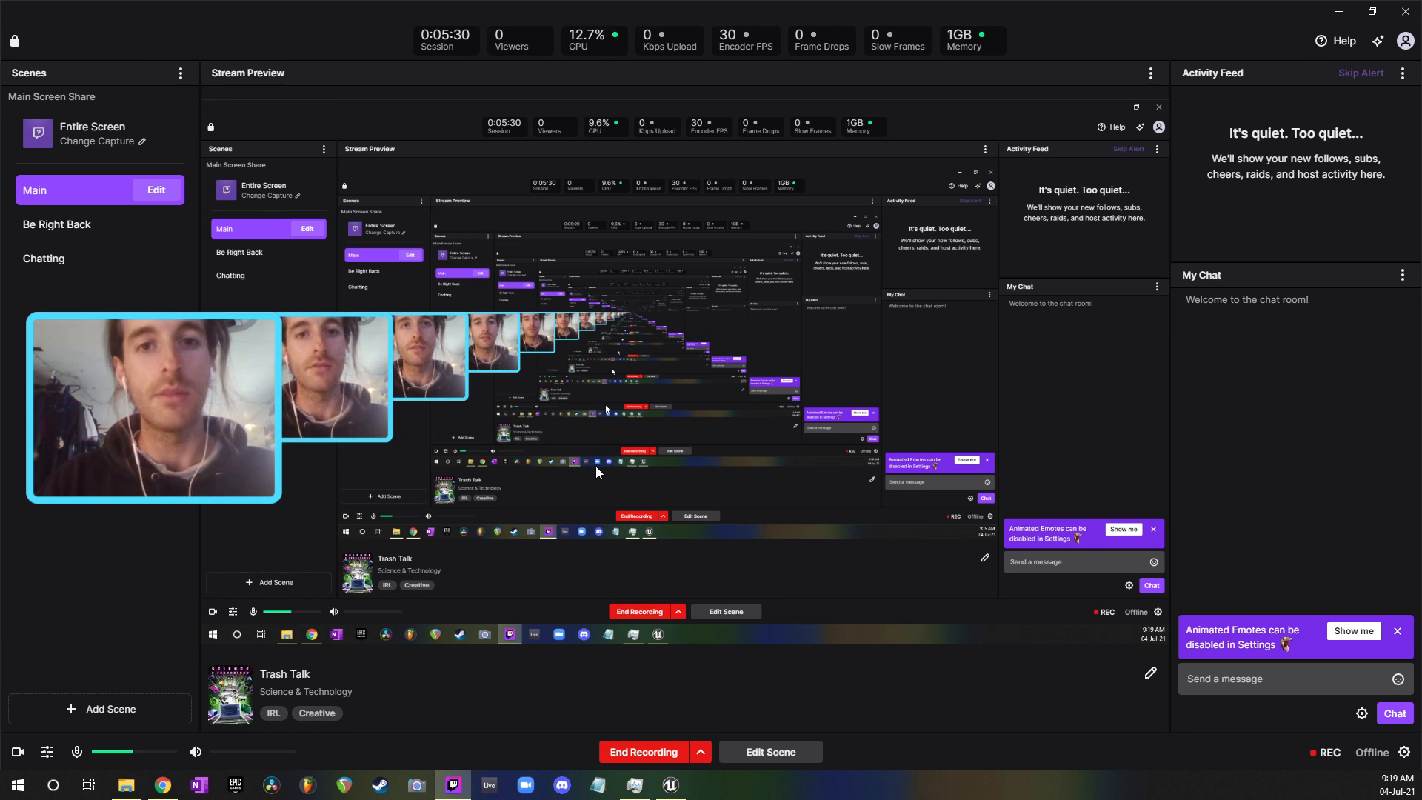